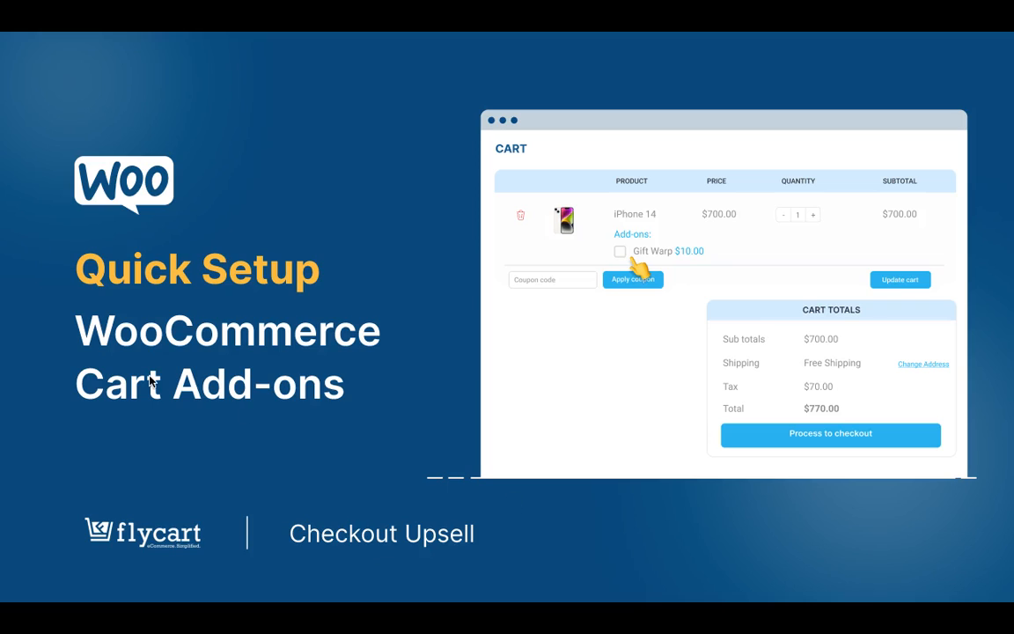
mouse_move(349, 423)
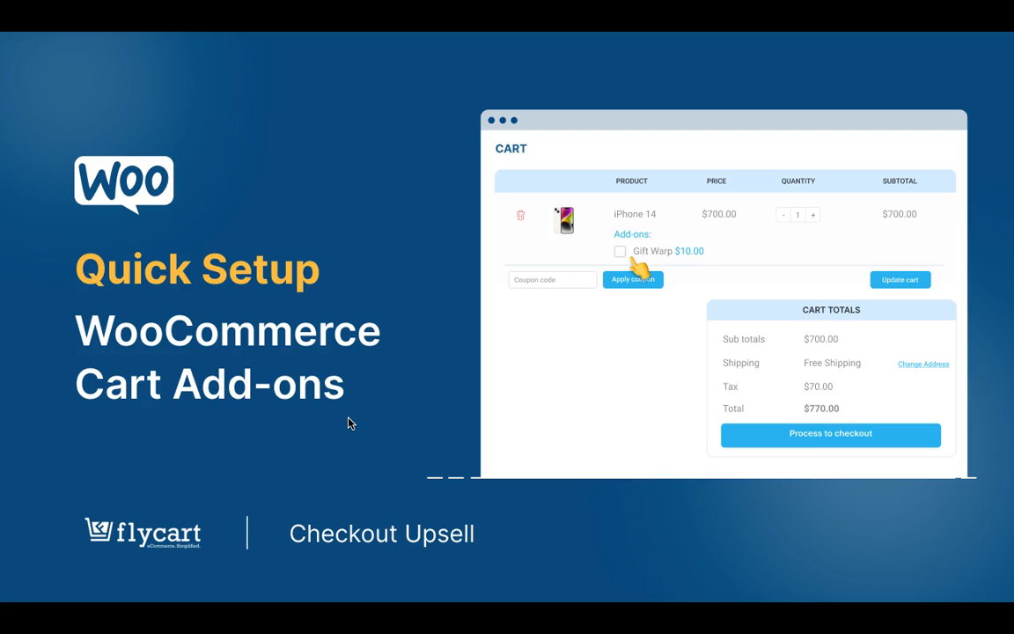
mouse_move(651, 282)
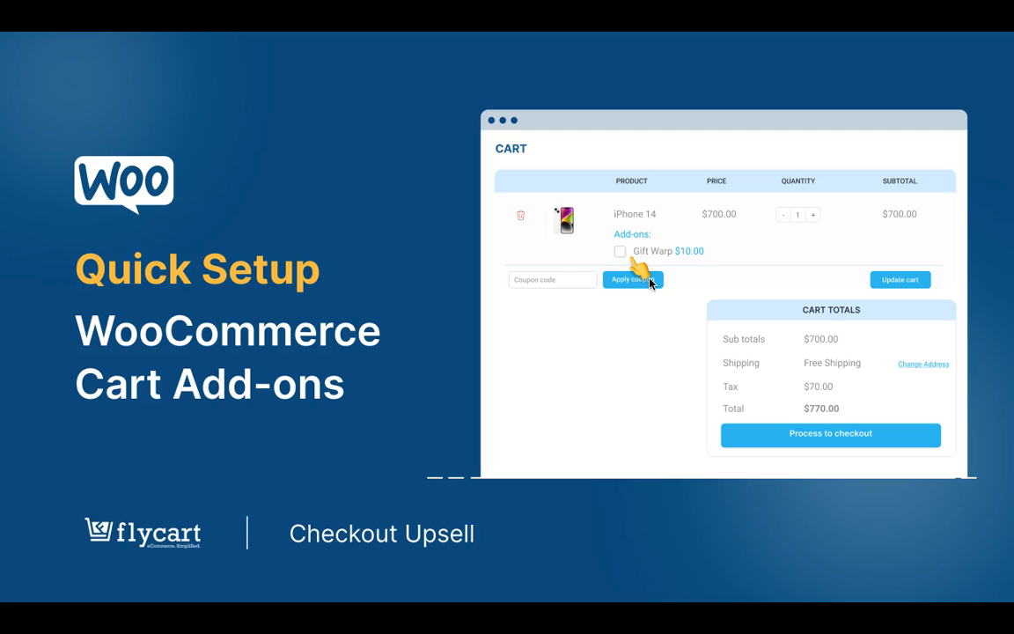
mouse_move(625, 367)
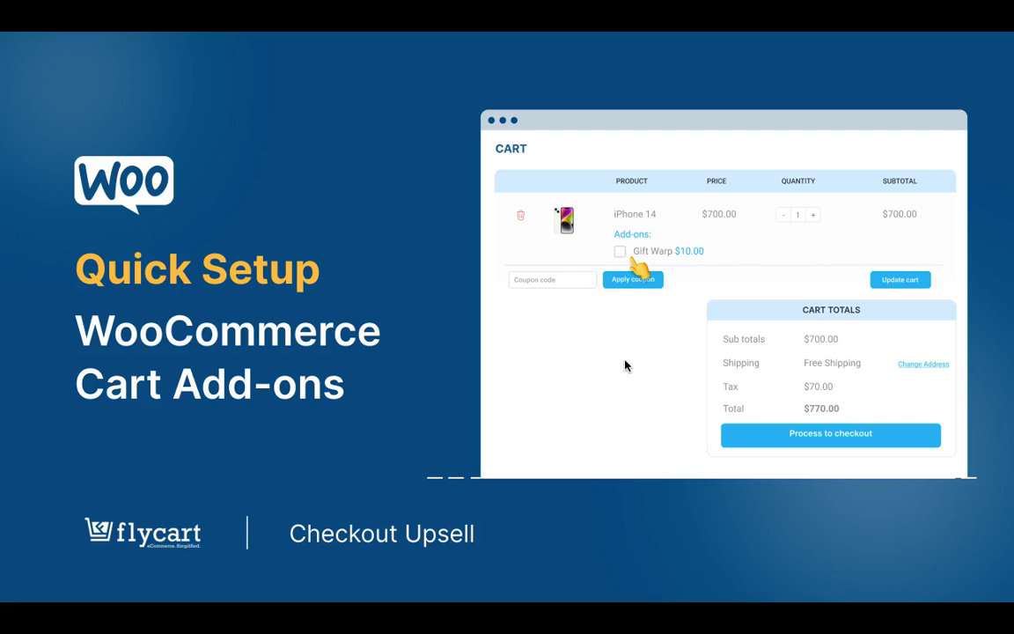
mouse_move(642, 204)
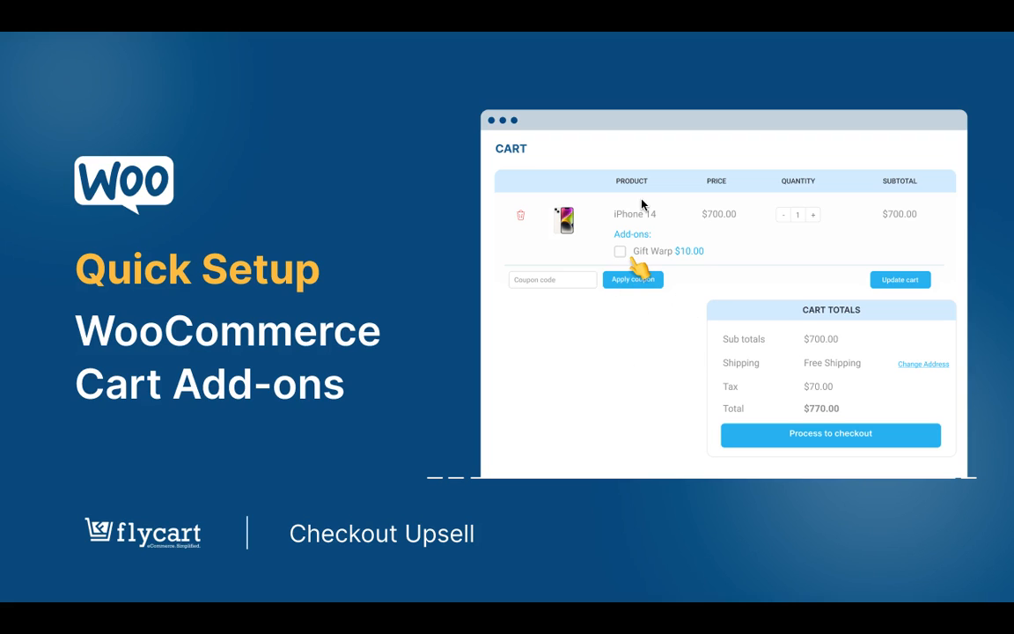
mouse_move(634, 271)
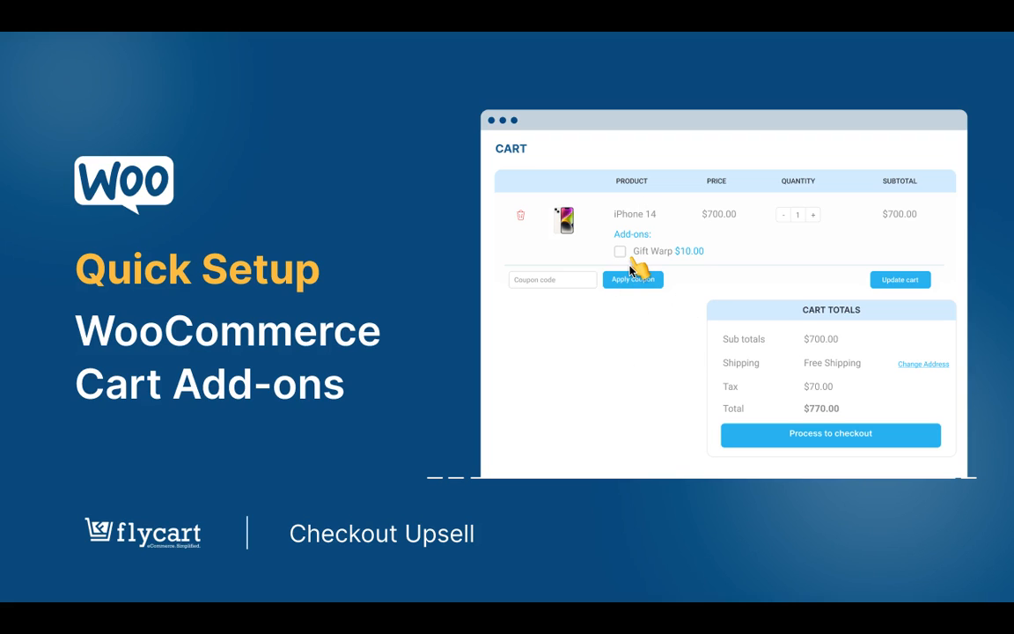
mouse_move(660, 236)
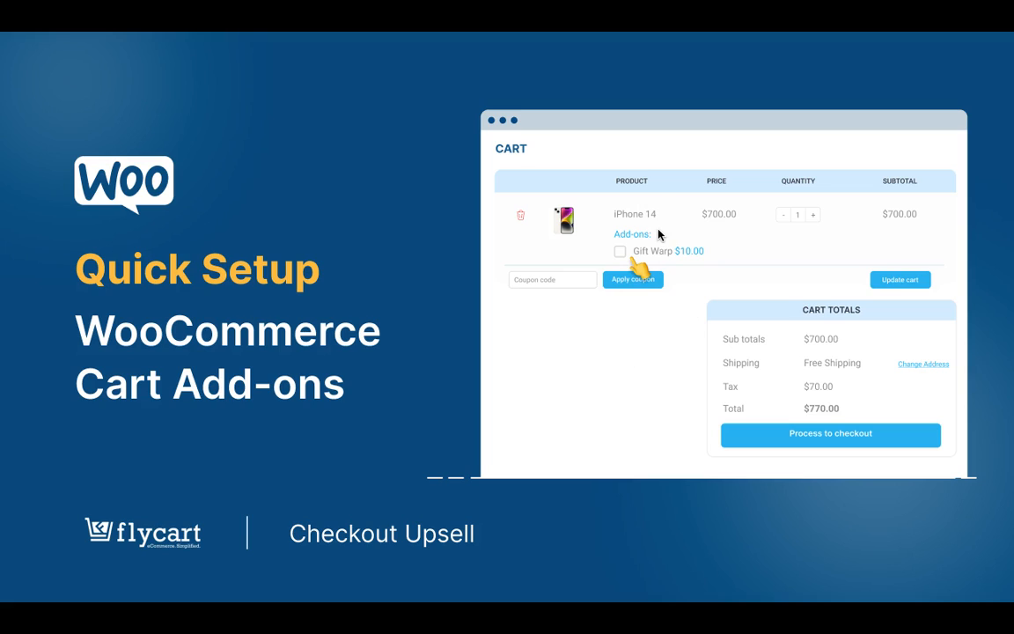
mouse_move(320, 144)
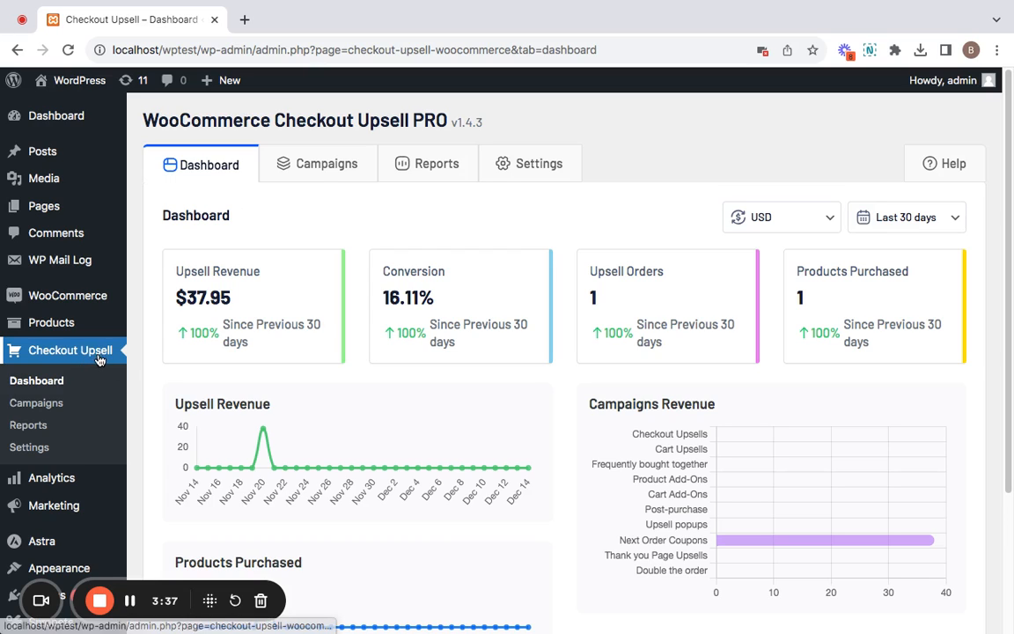
Begin a new campaign of type Cart Add-Ons from the Campaigns list
click(317, 163)
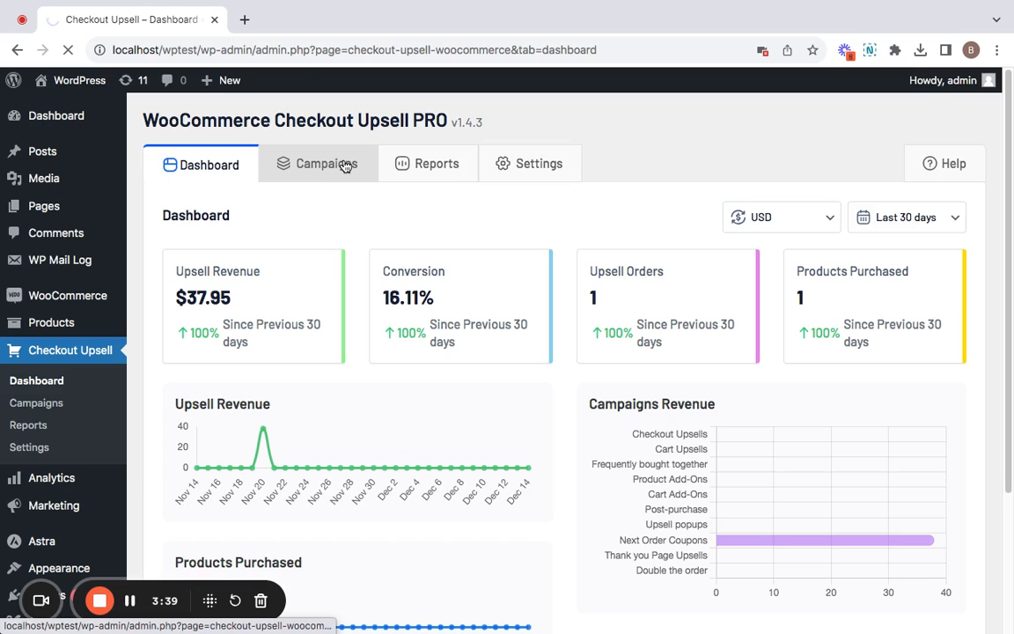
click(317, 164)
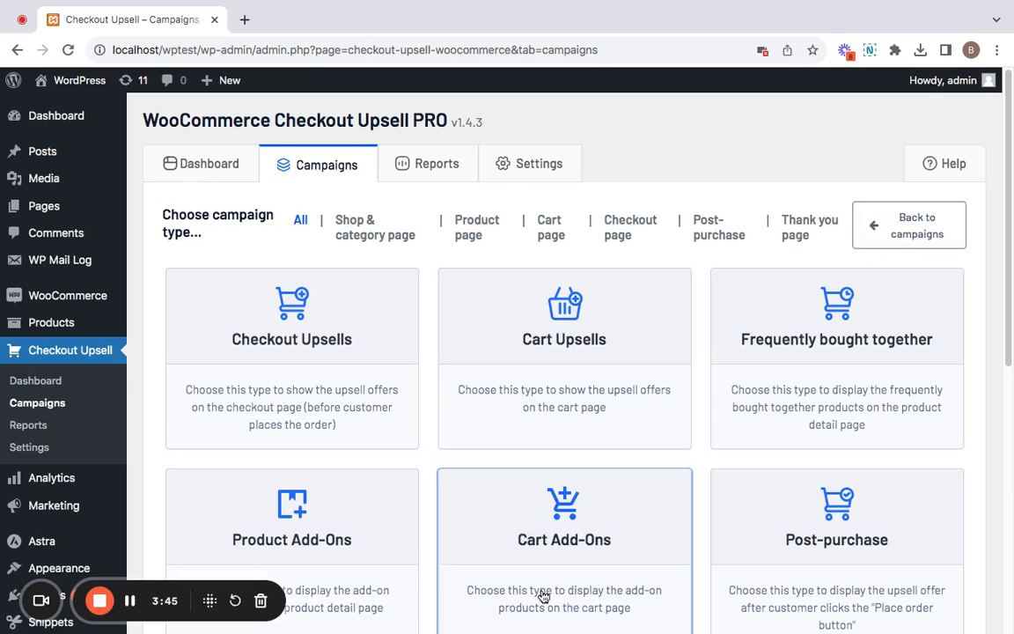
click(563, 514)
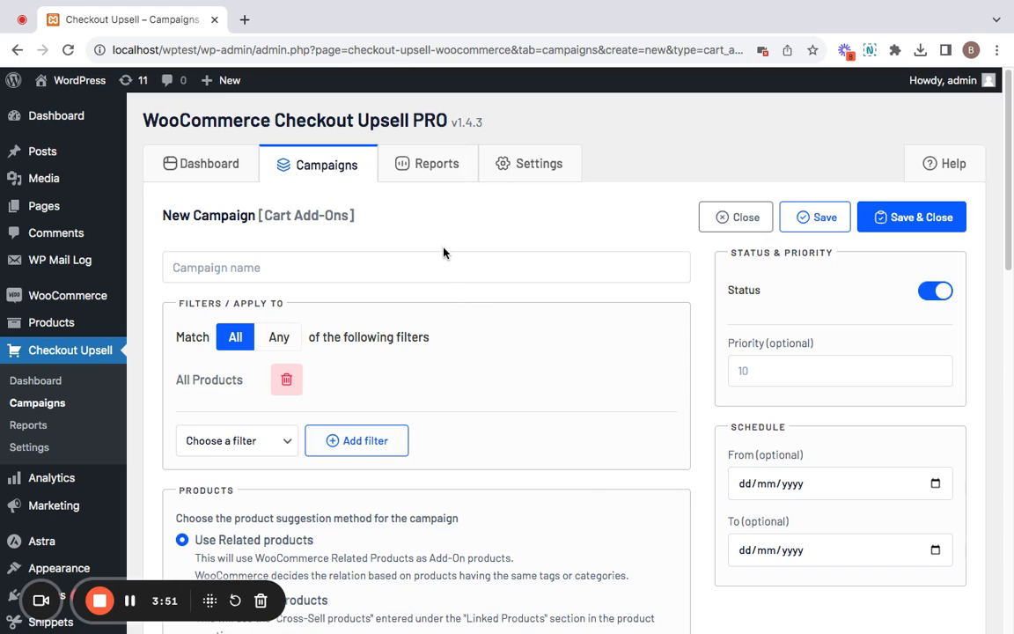
Enter 'test cart add-on campaign' as the campaign name
click(426, 268)
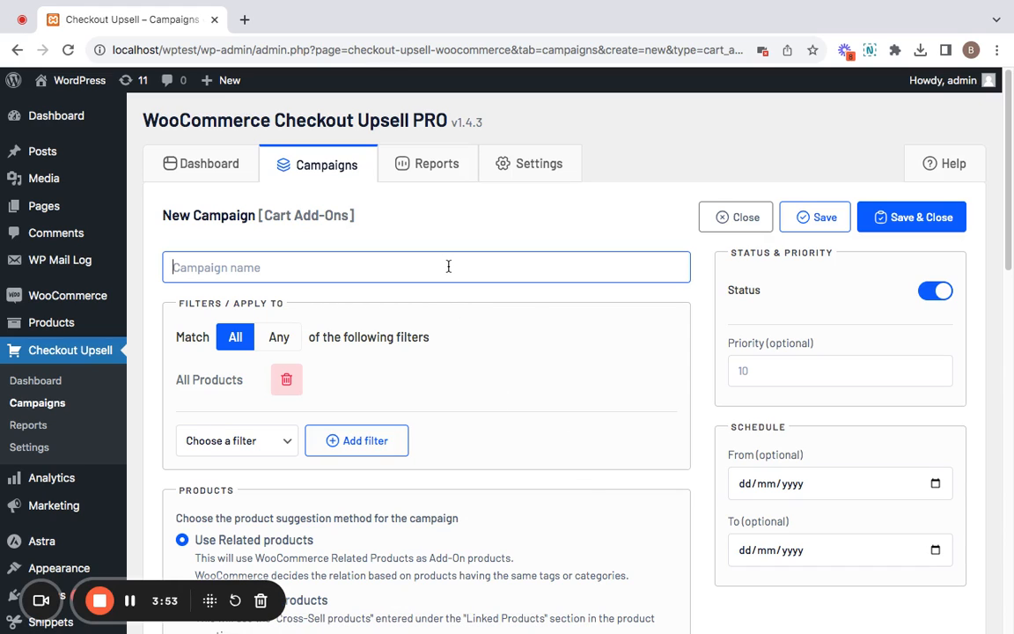
text(test cart)
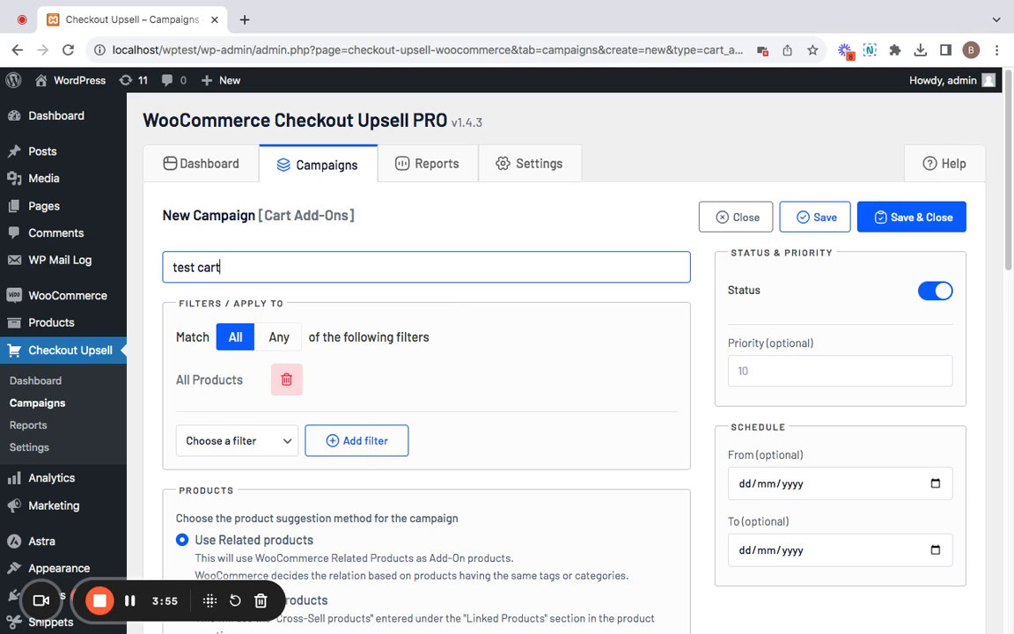
text(add-on)
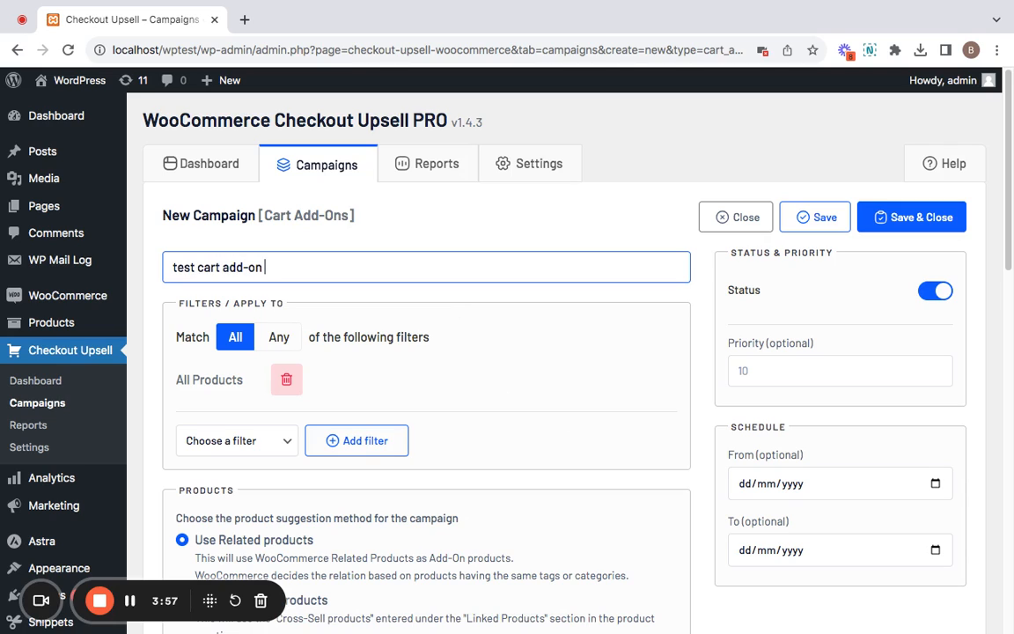
text(campaign)
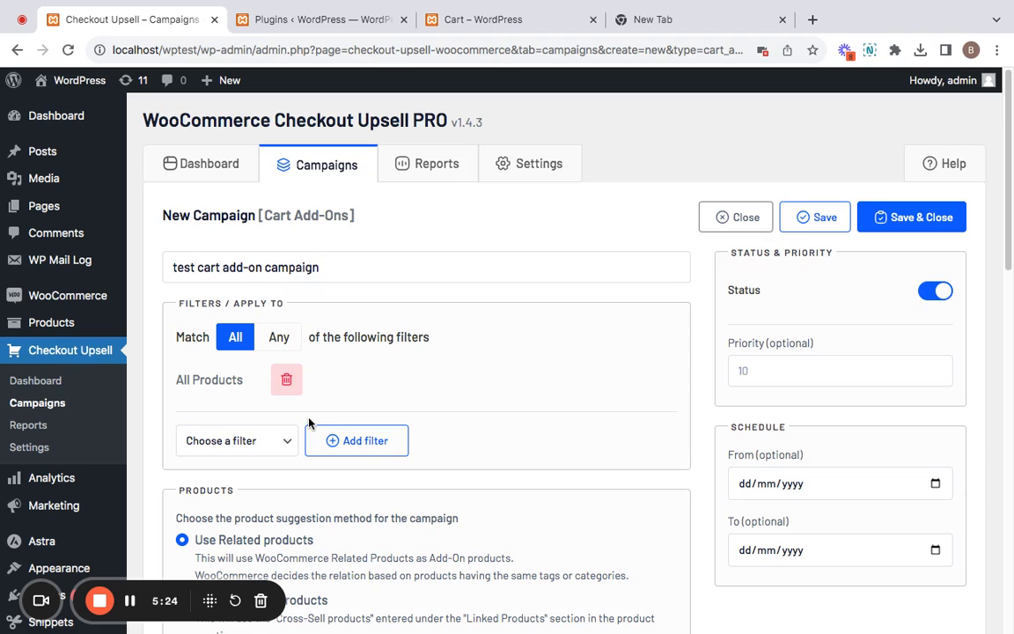
mouse_move(274, 447)
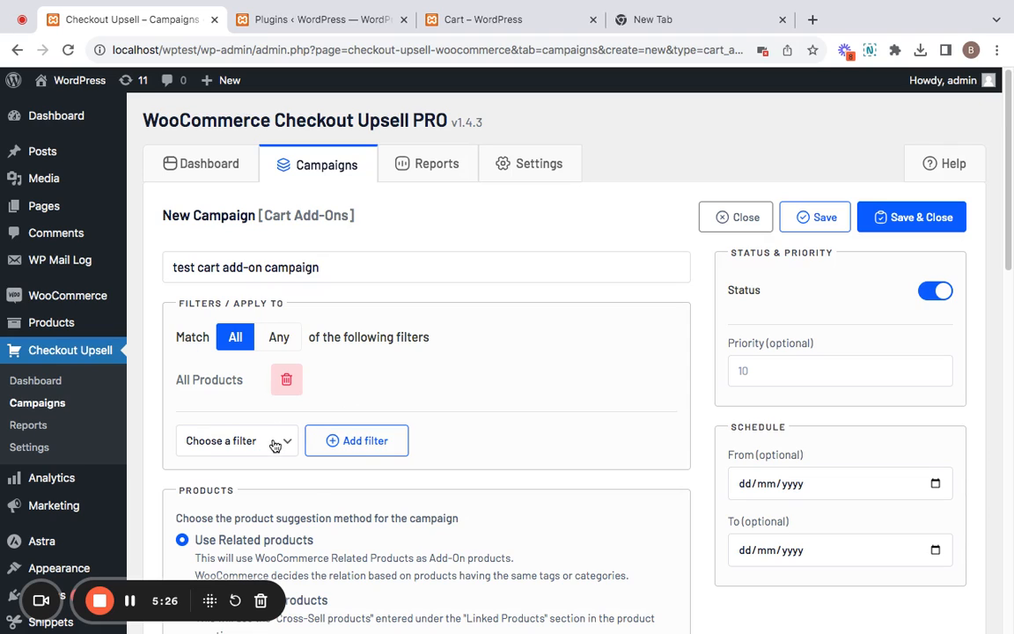
Add a Specific products filter restricted to #15 T-Shirt
click(238, 440)
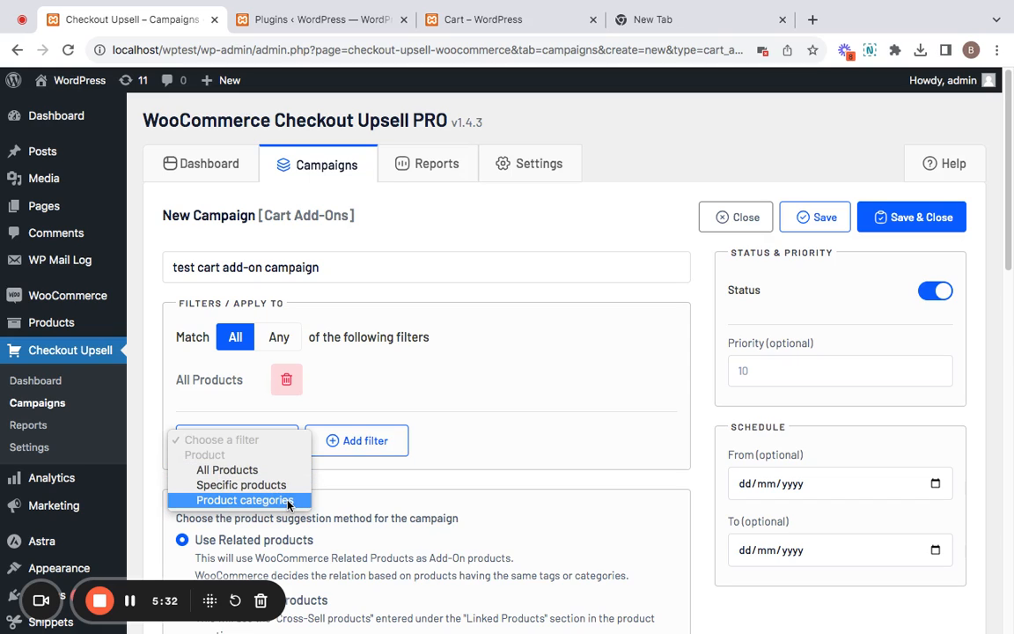
mouse_move(241, 486)
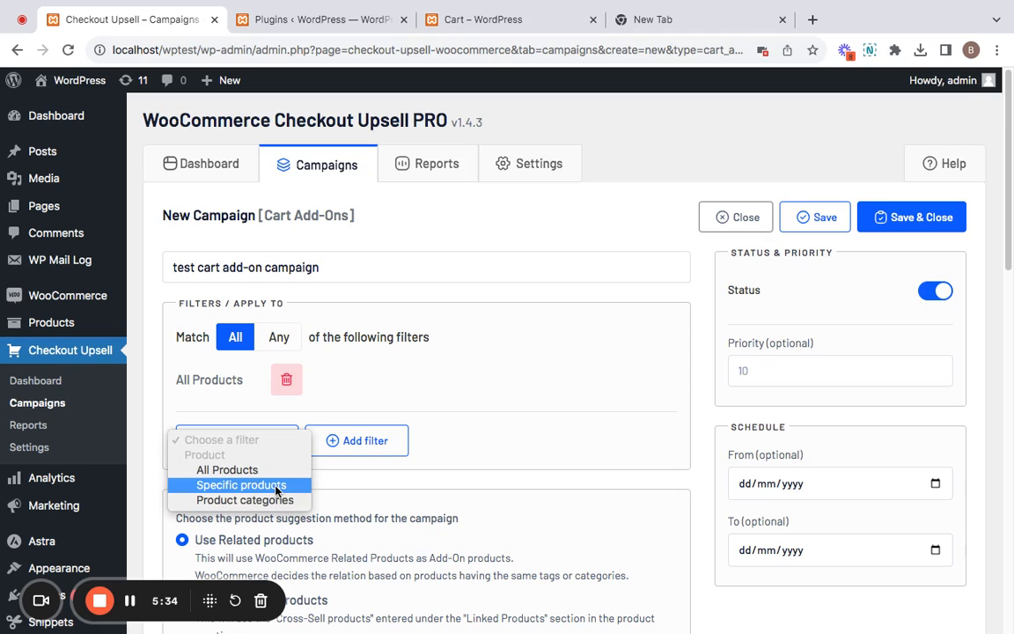
click(243, 485)
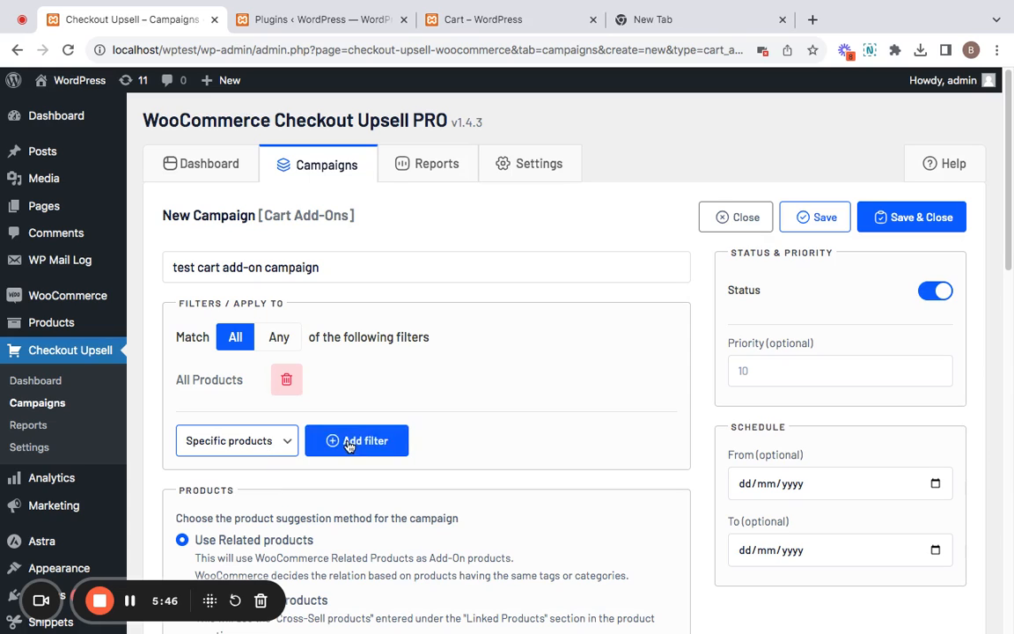
click(355, 440)
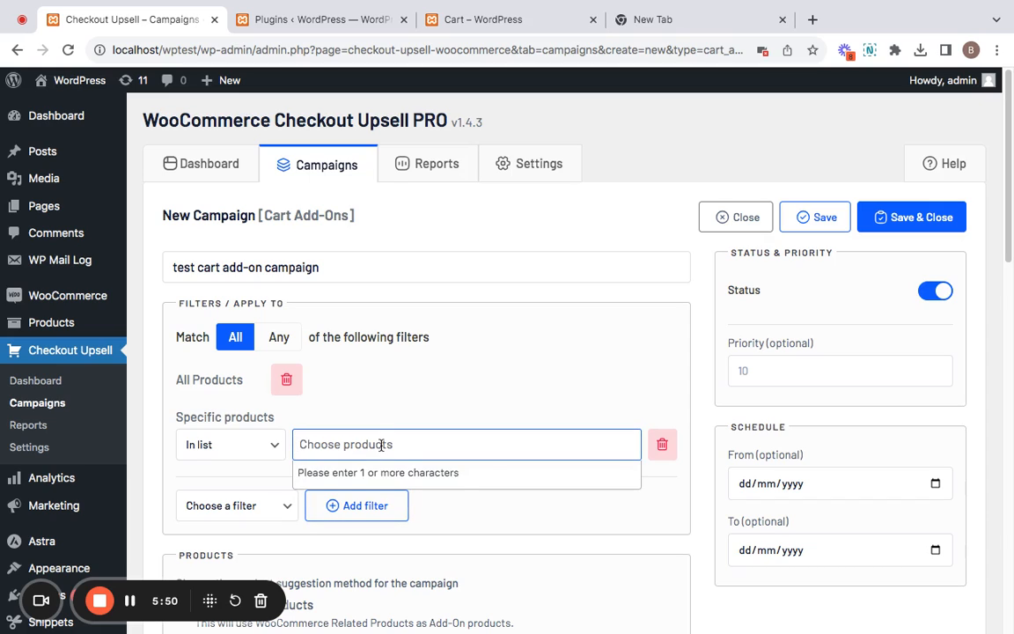
text(tshirt)
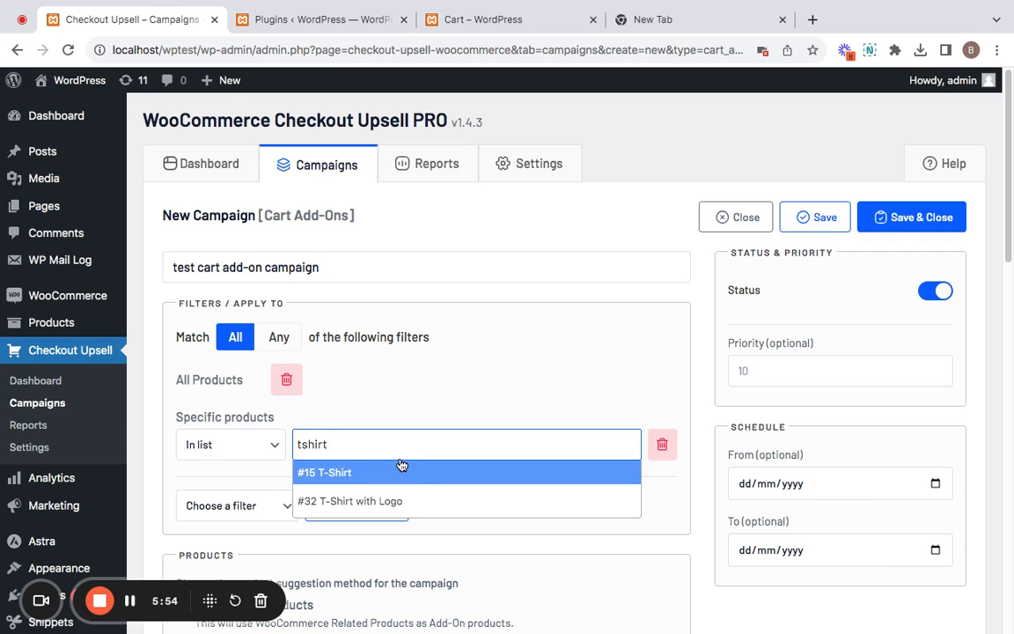
click(323, 472)
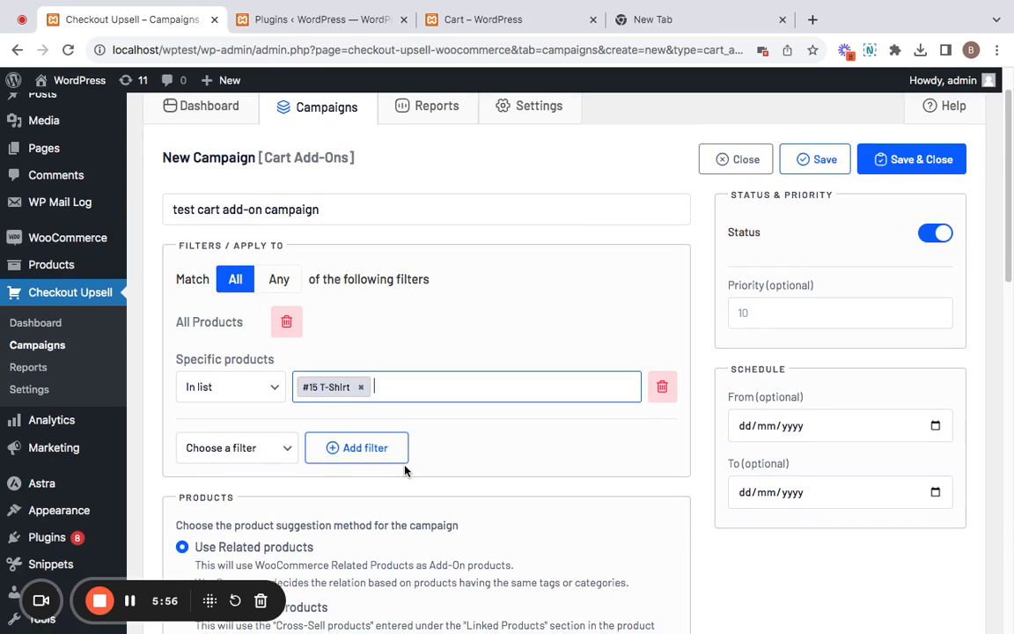
Suggest Specific products as add-ons and choose #18 Cap as the add-on product
scroll(down, 3)
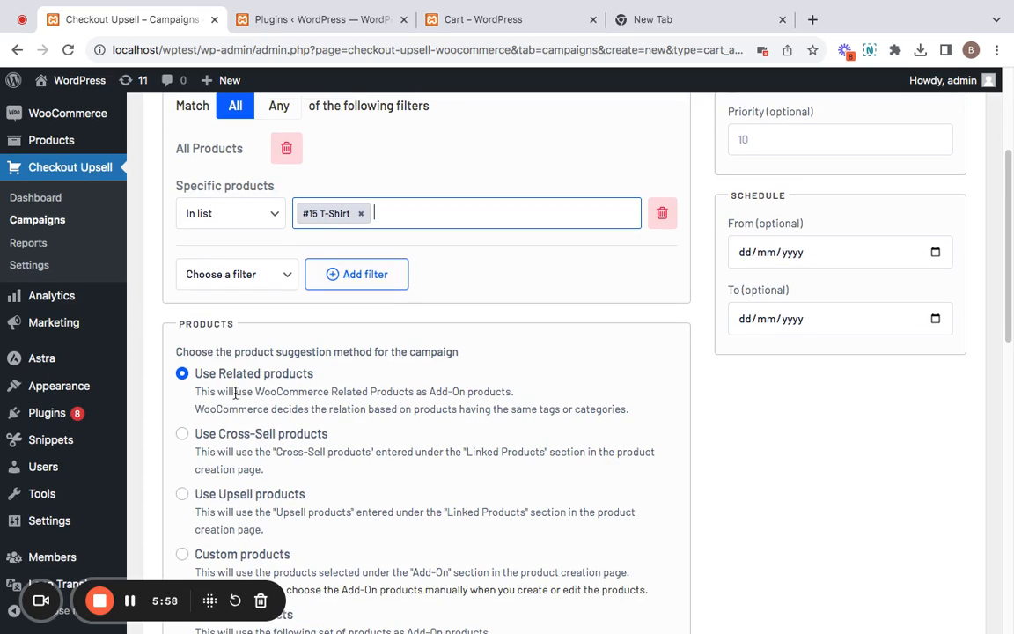
mouse_move(450, 366)
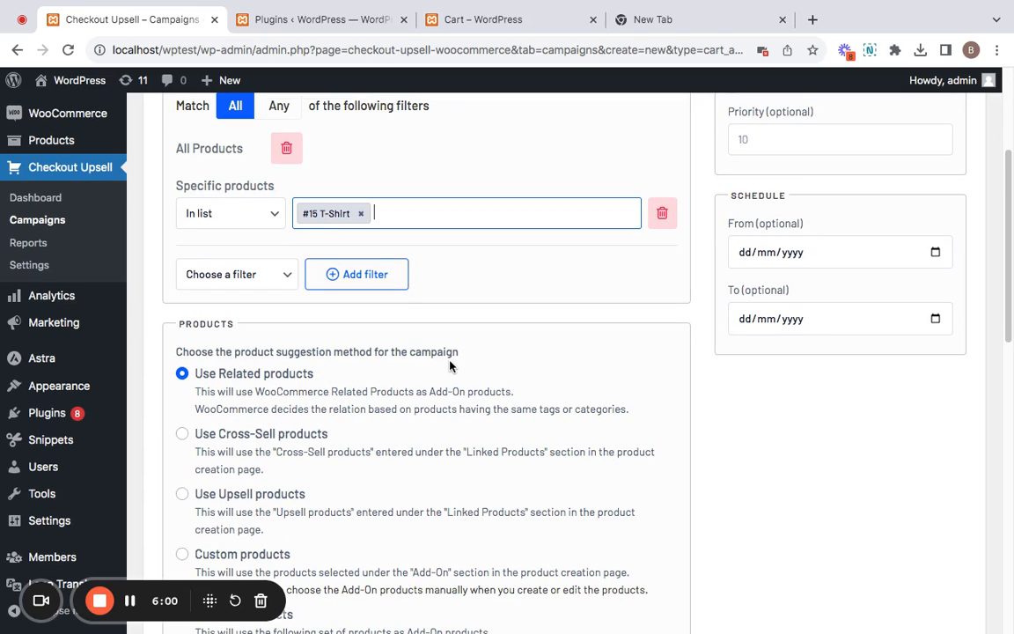
mouse_move(254, 384)
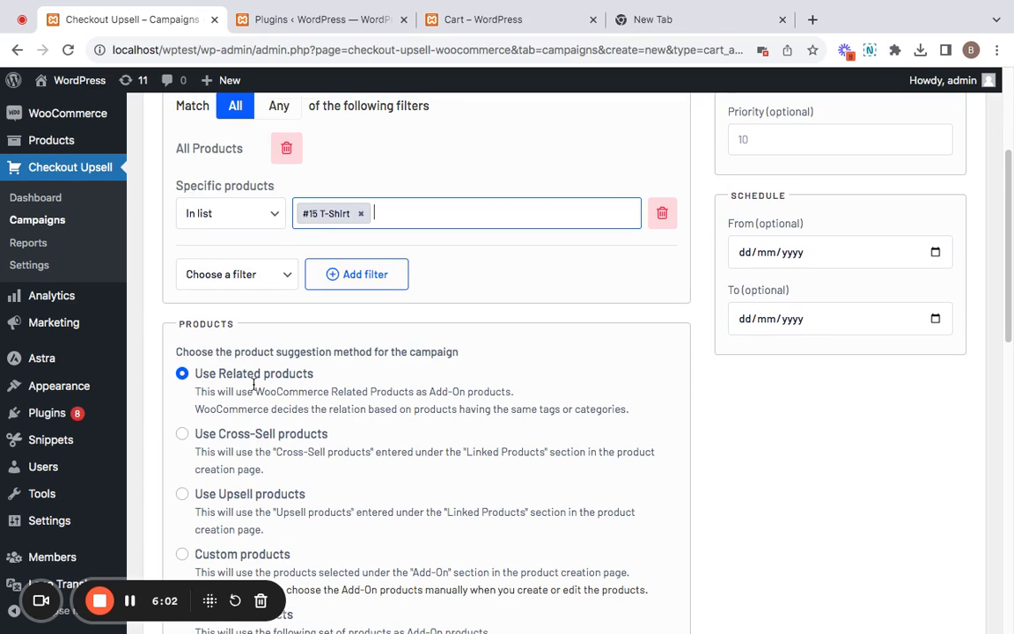
scroll(down, 3)
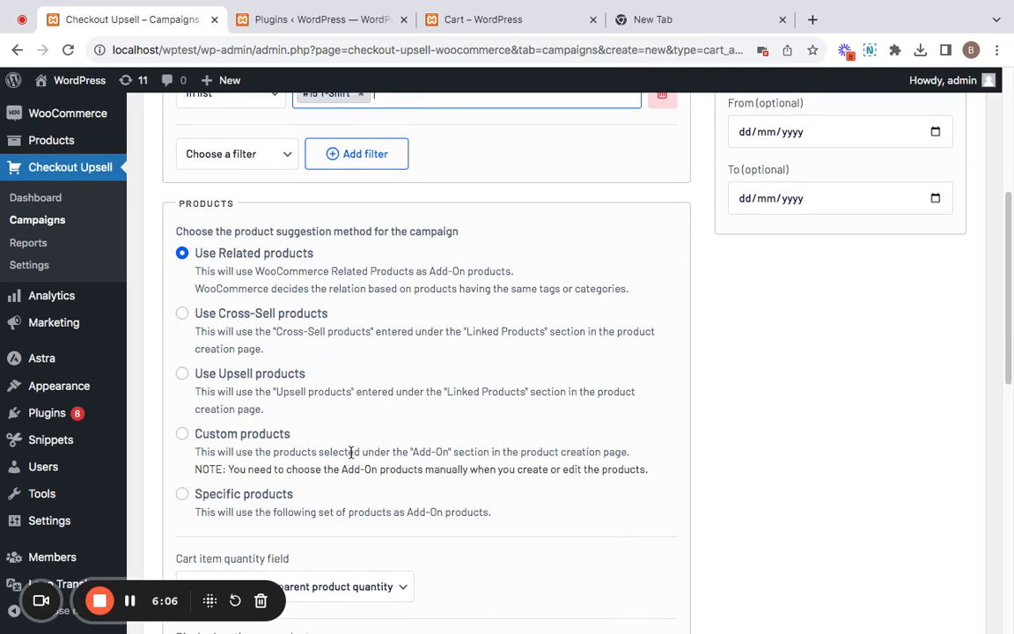
mouse_move(384, 498)
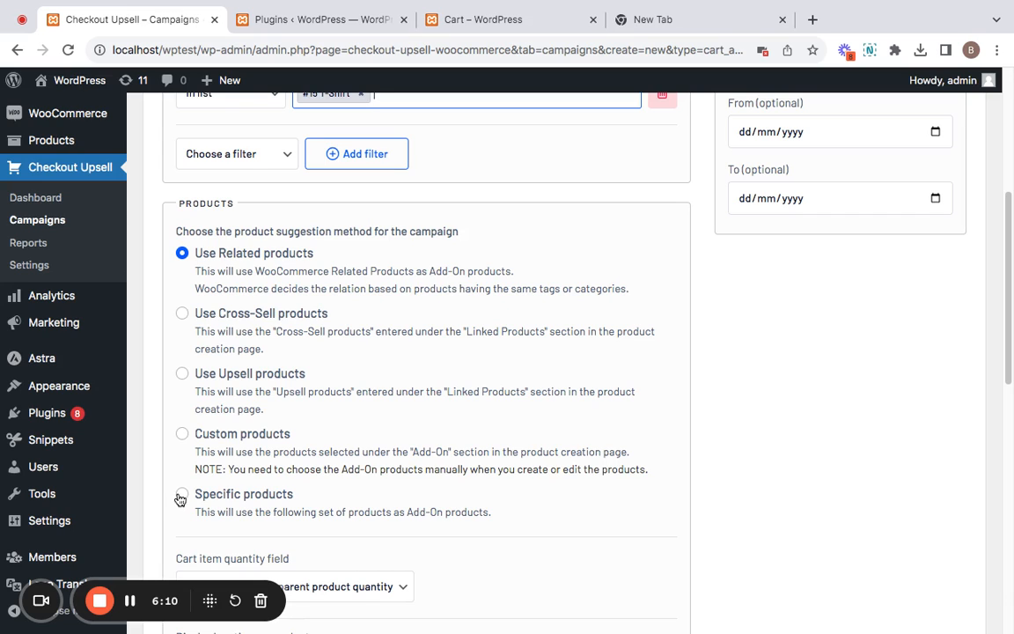
click(183, 492)
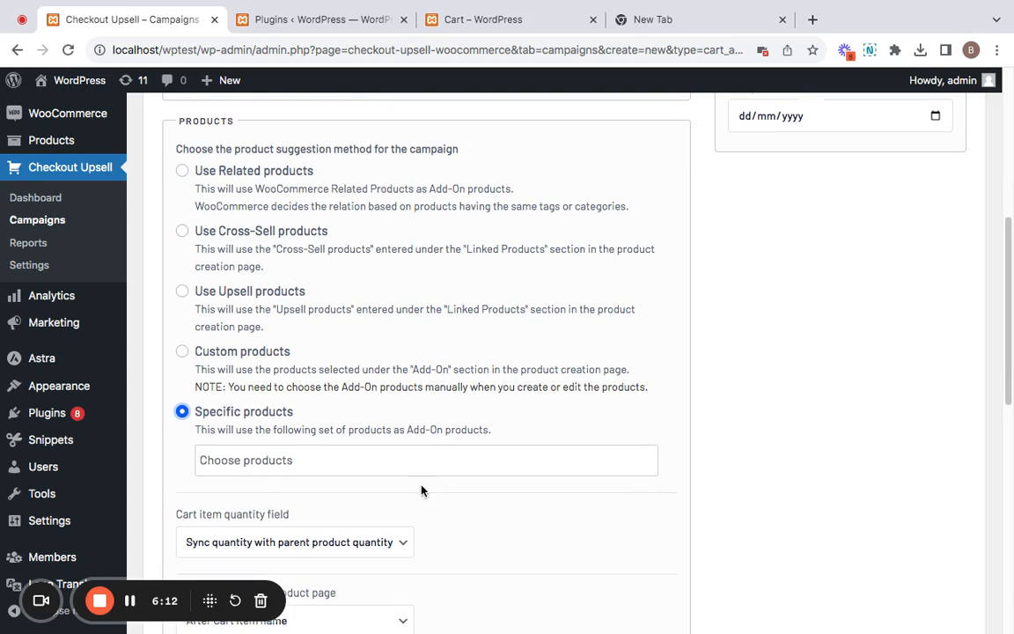
text(ca)
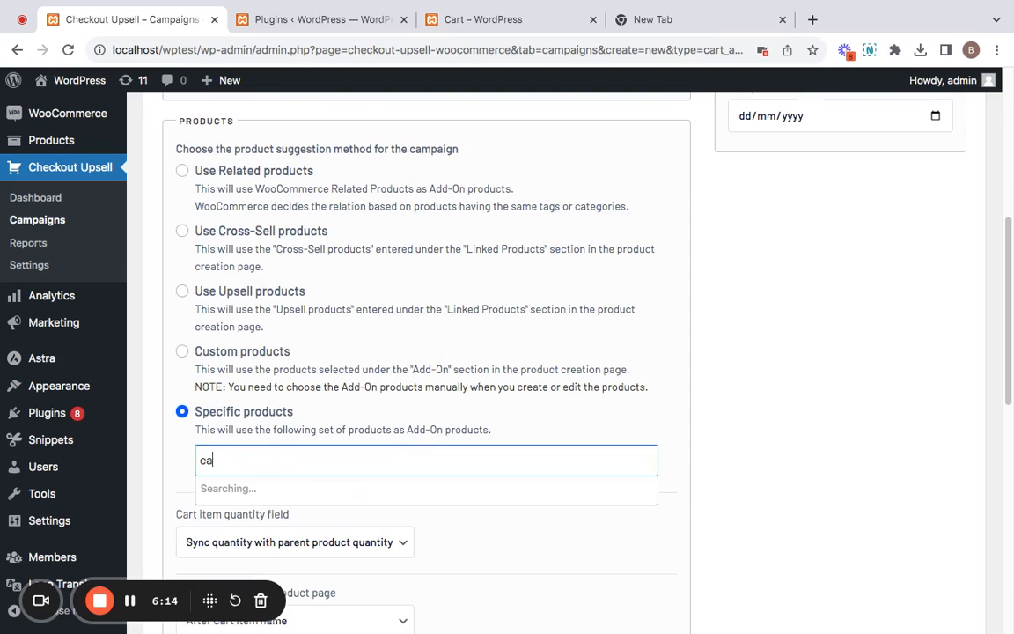
text(p)
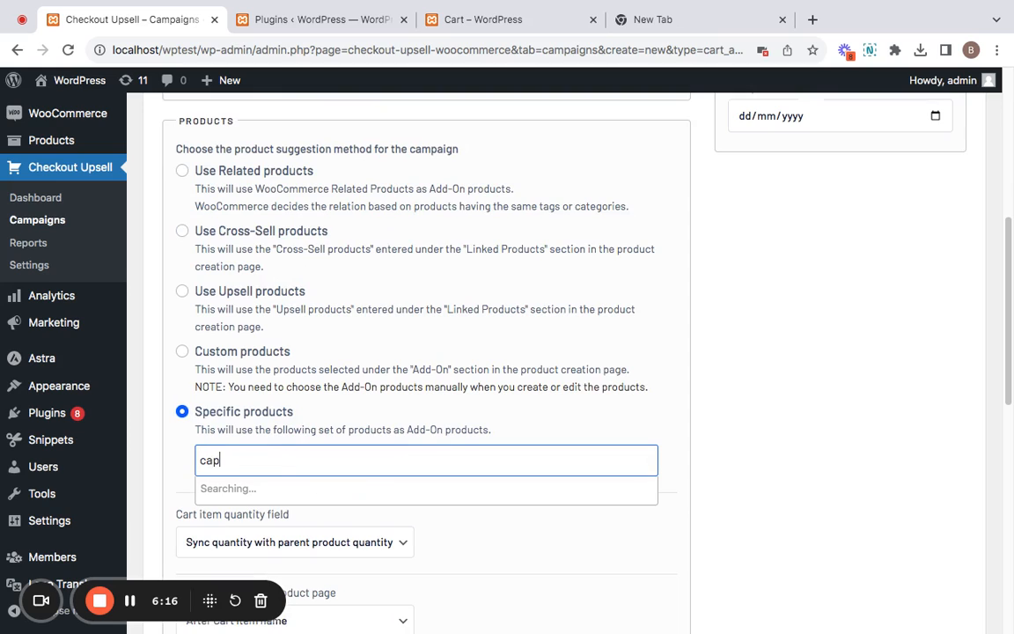
click(229, 459)
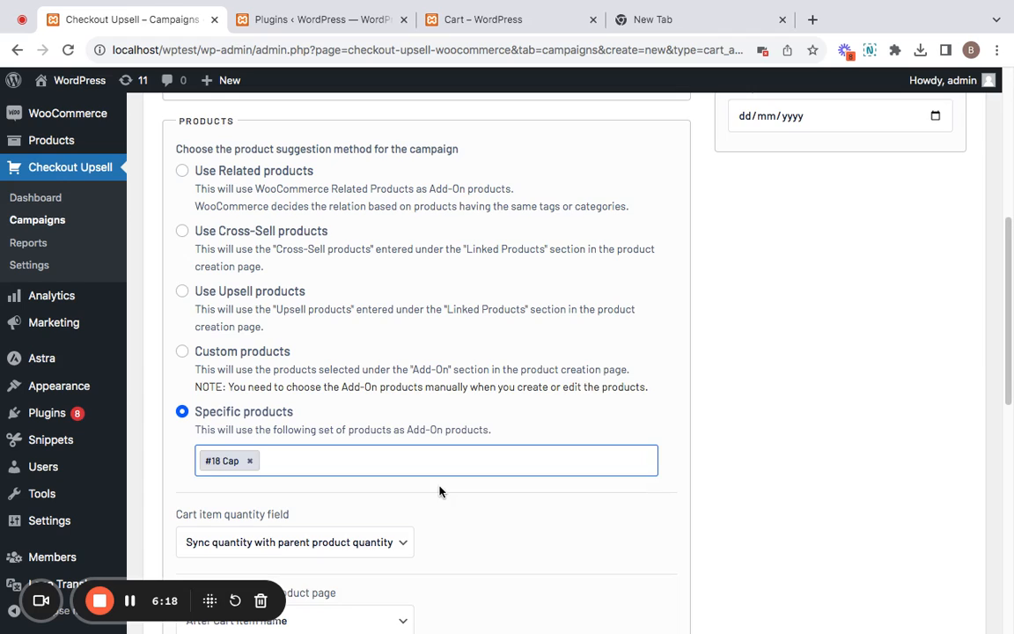
scroll(down, 3)
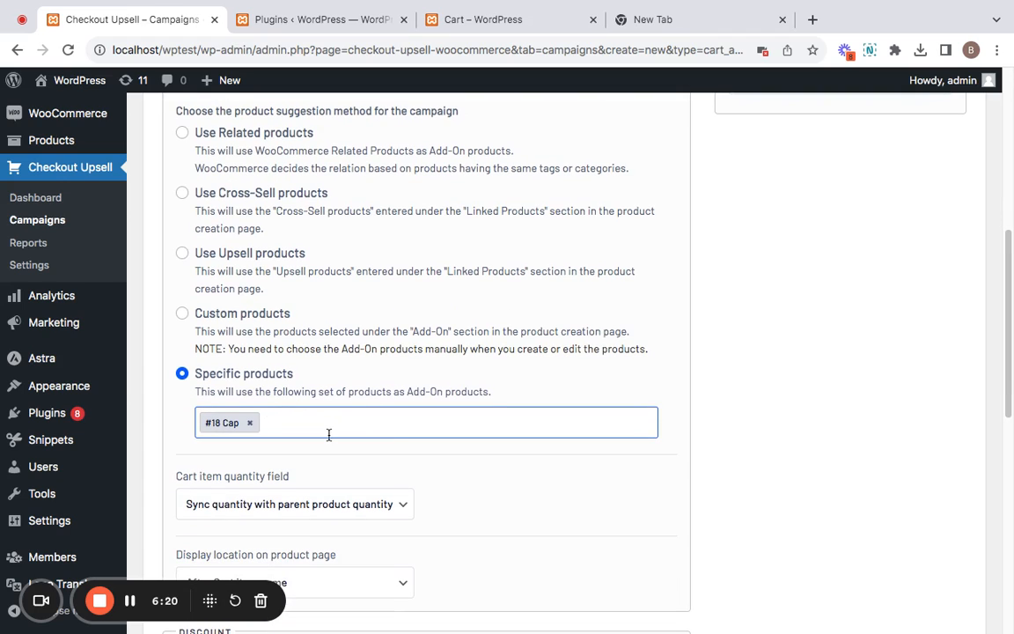
mouse_move(405, 395)
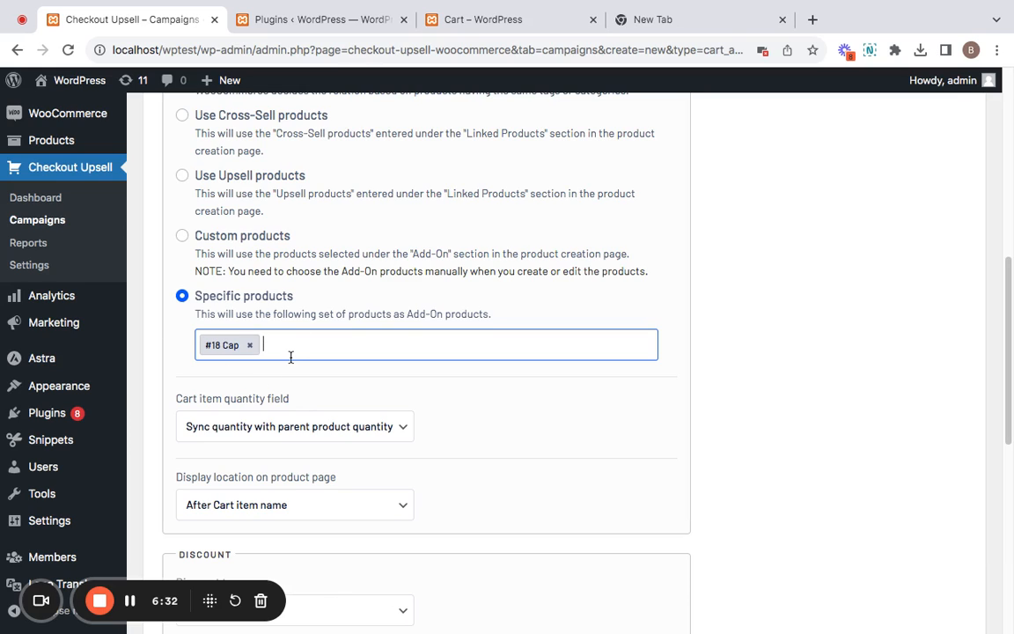
mouse_move(317, 387)
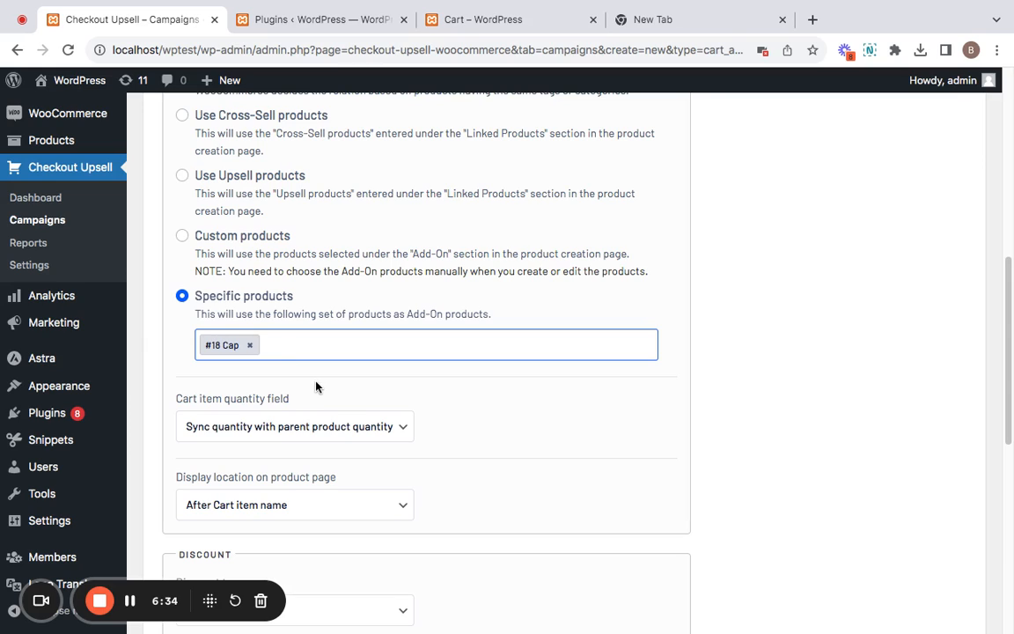
mouse_move(405, 431)
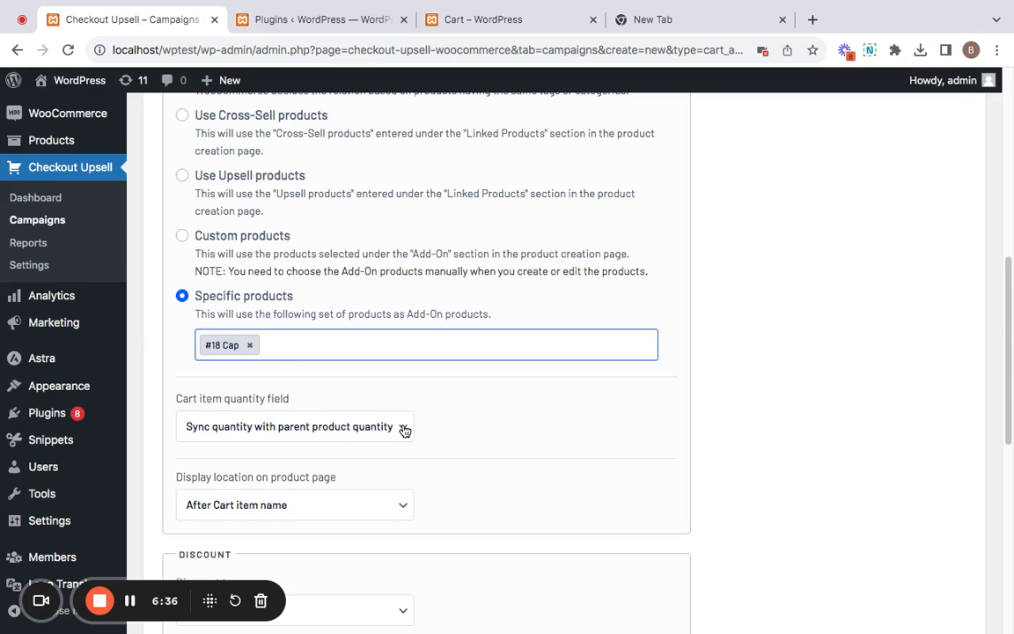
Set the cart item quantity field to 'Allow customer to change quantity'
click(294, 426)
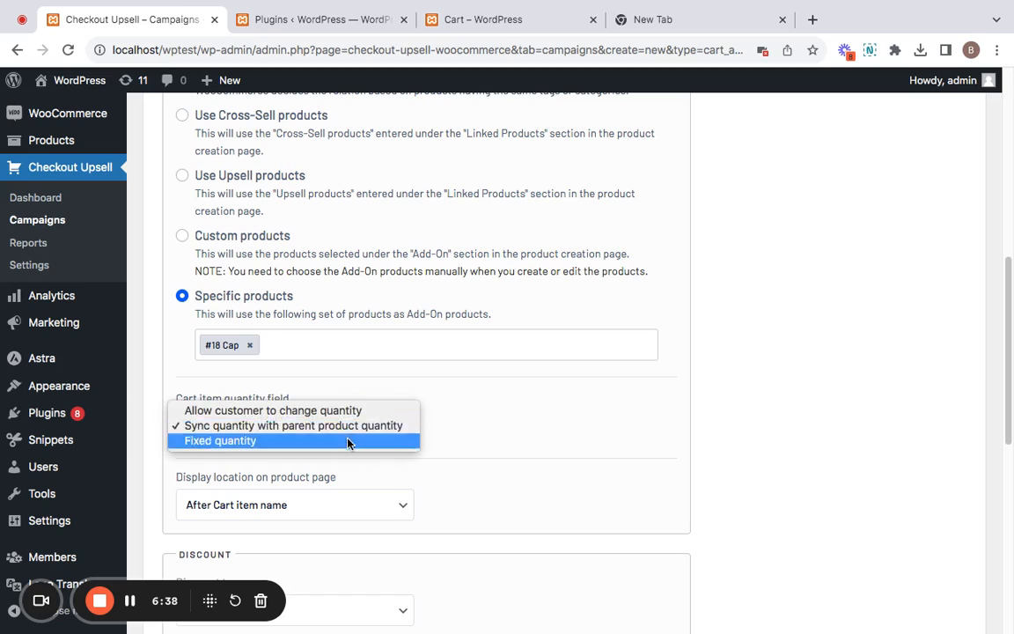
mouse_move(271, 410)
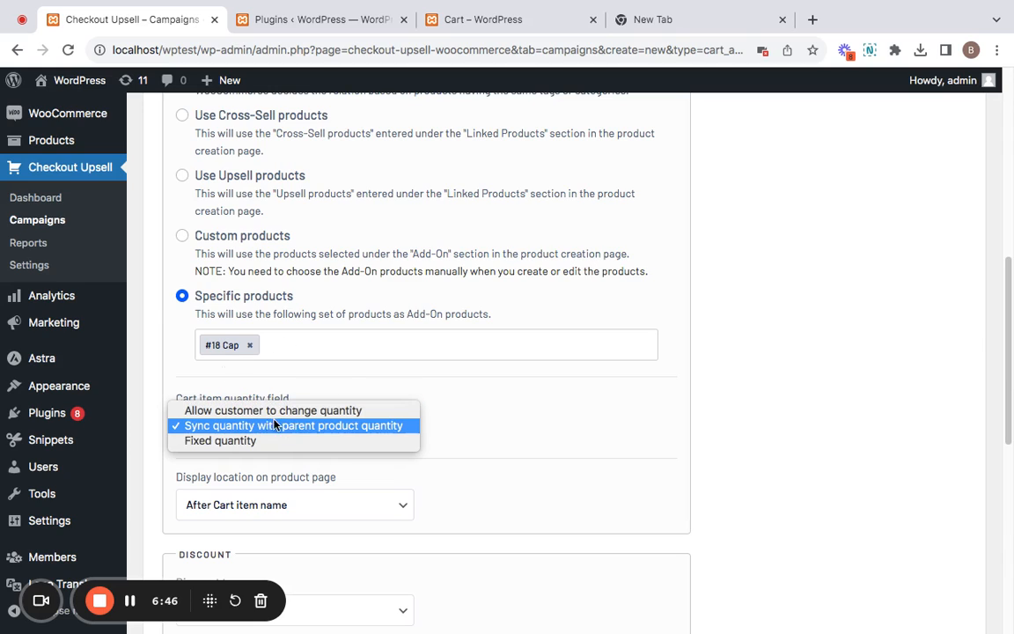
mouse_move(343, 431)
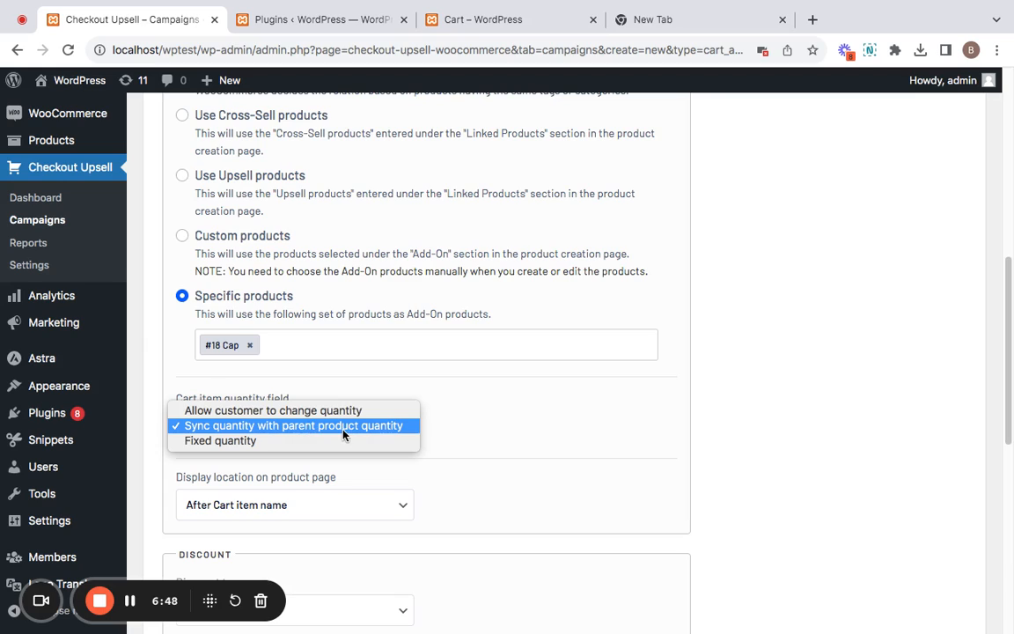
mouse_move(356, 436)
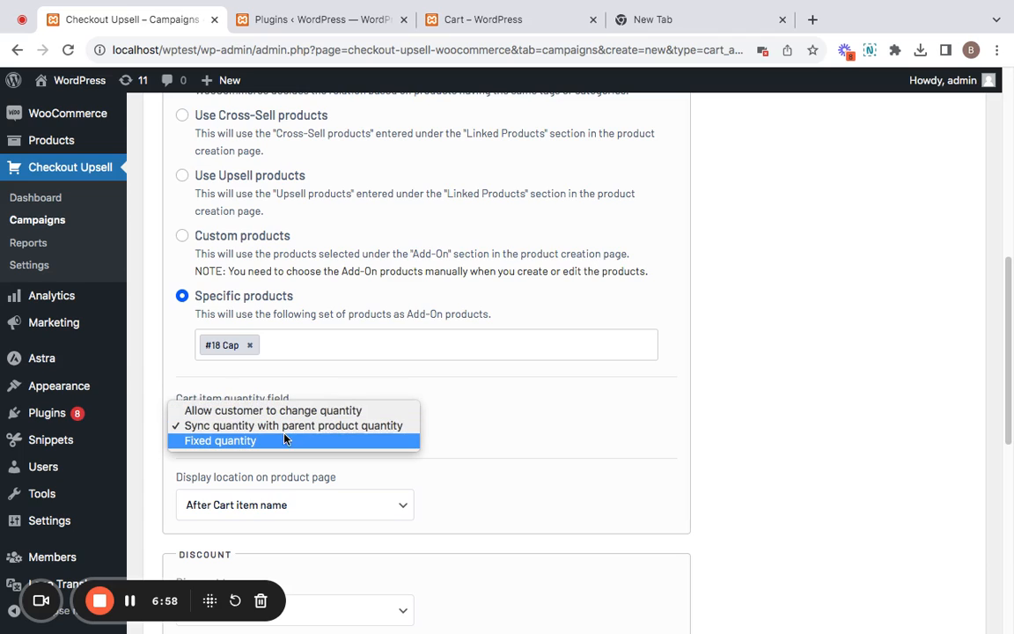
mouse_move(273, 410)
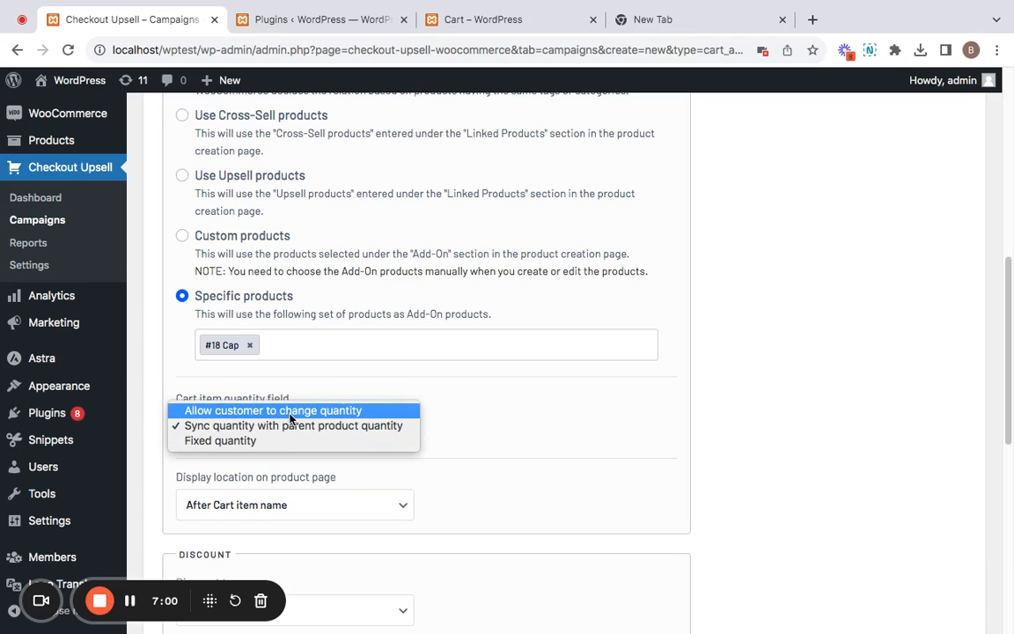
click(273, 410)
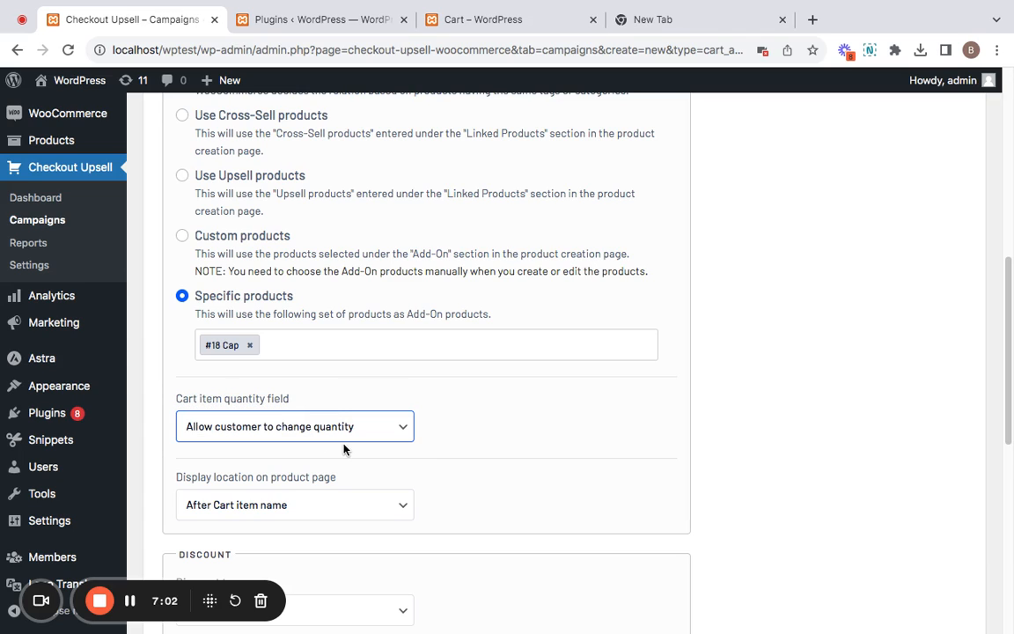
scroll(down, 3)
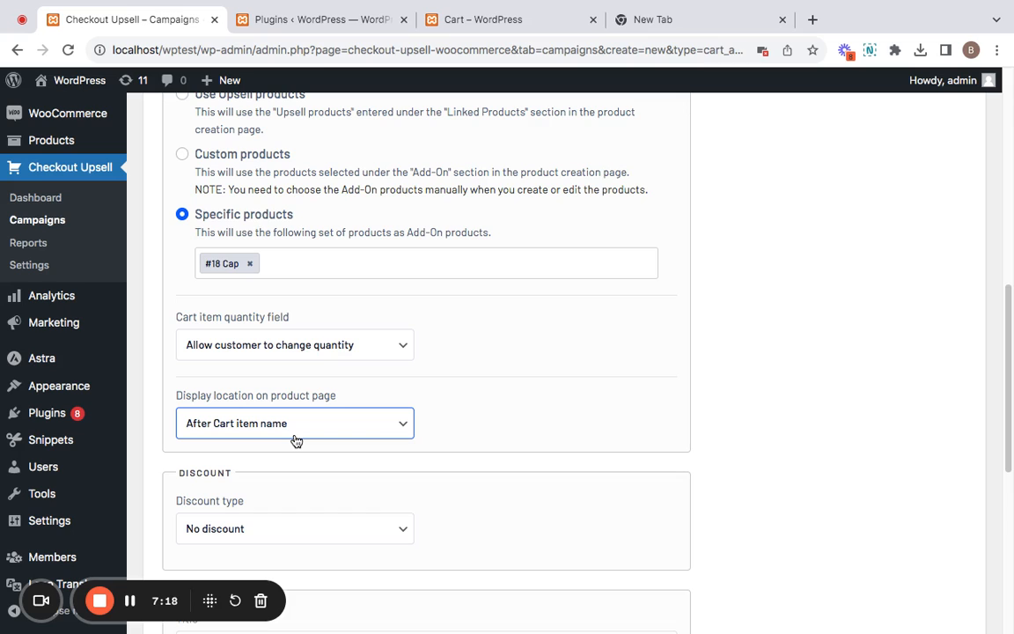
mouse_move(345, 476)
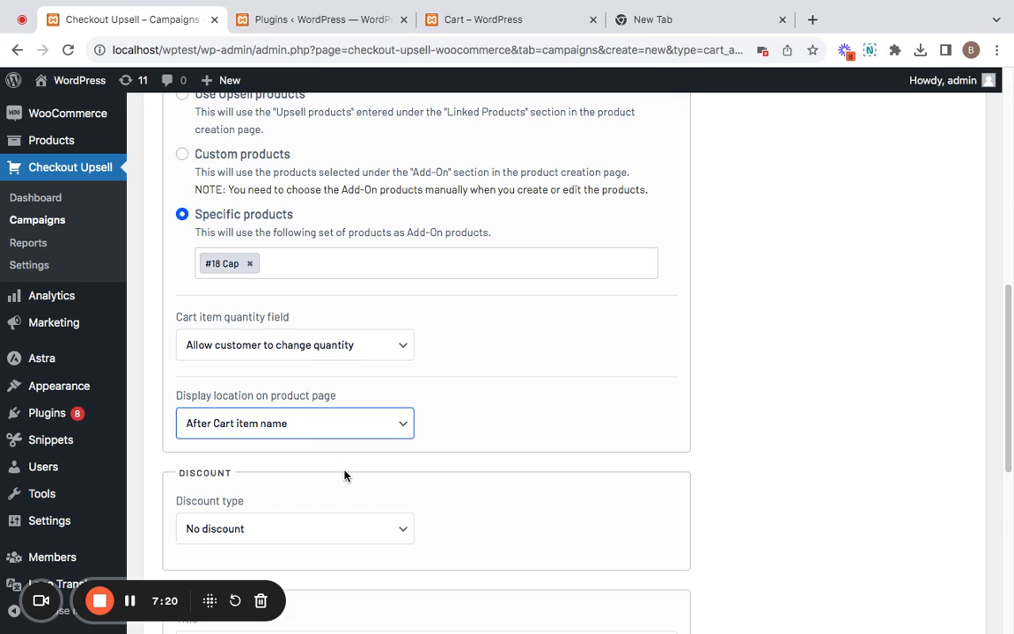
scroll(down, 3)
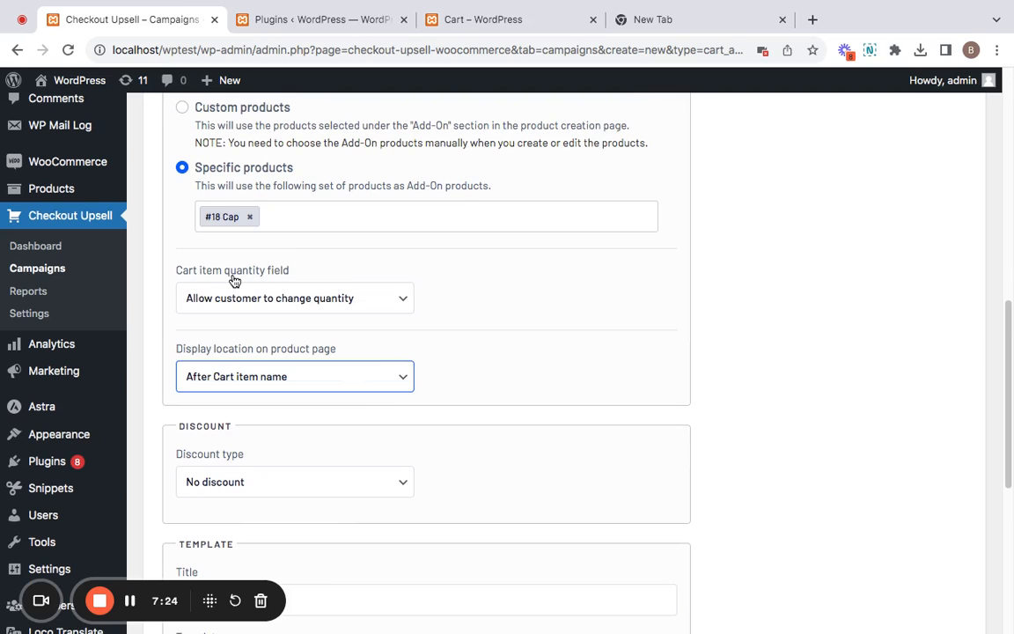
mouse_move(381, 489)
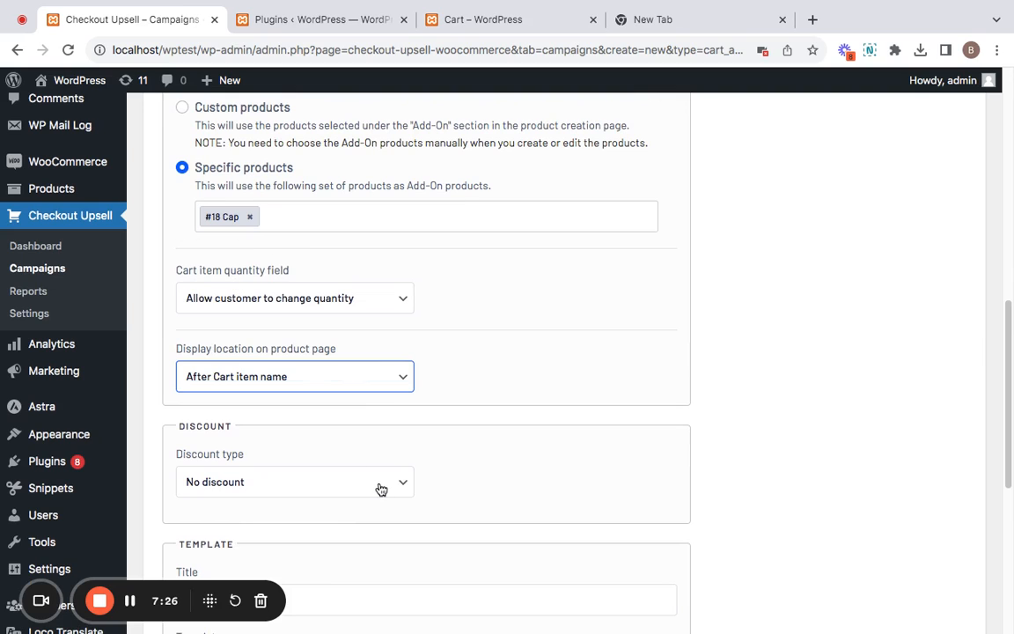
Apply a Percentage discount of 20 to the add-on
click(292, 483)
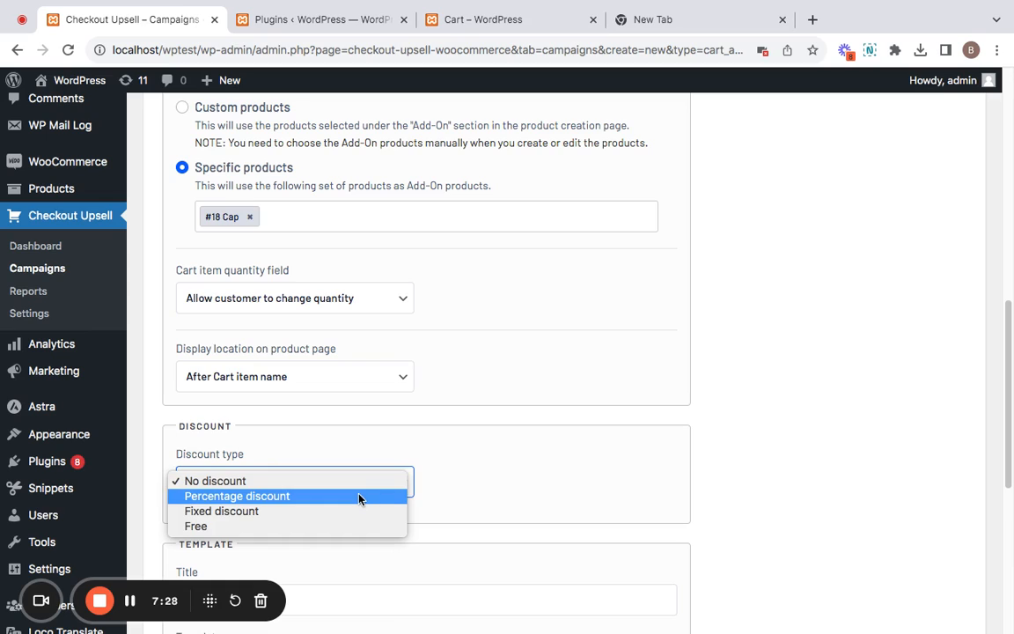
click(236, 496)
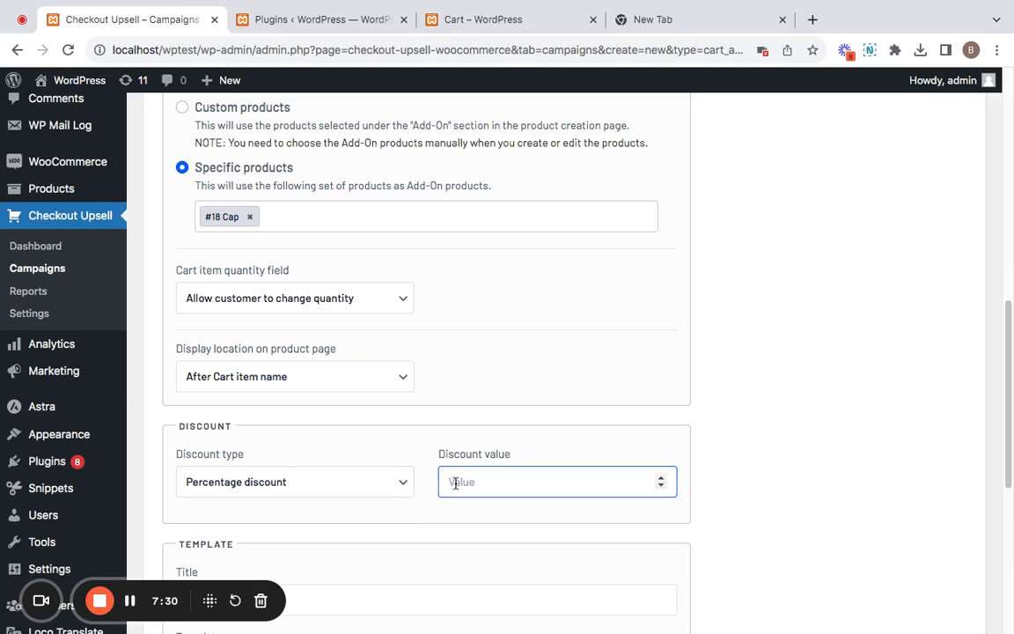
text(20)
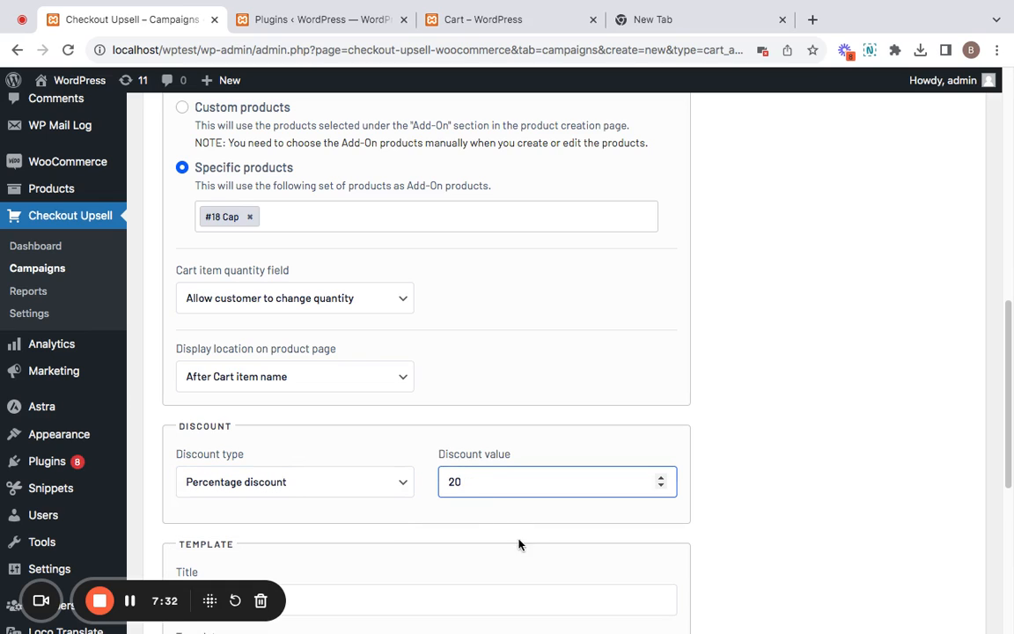
scroll(down, 3)
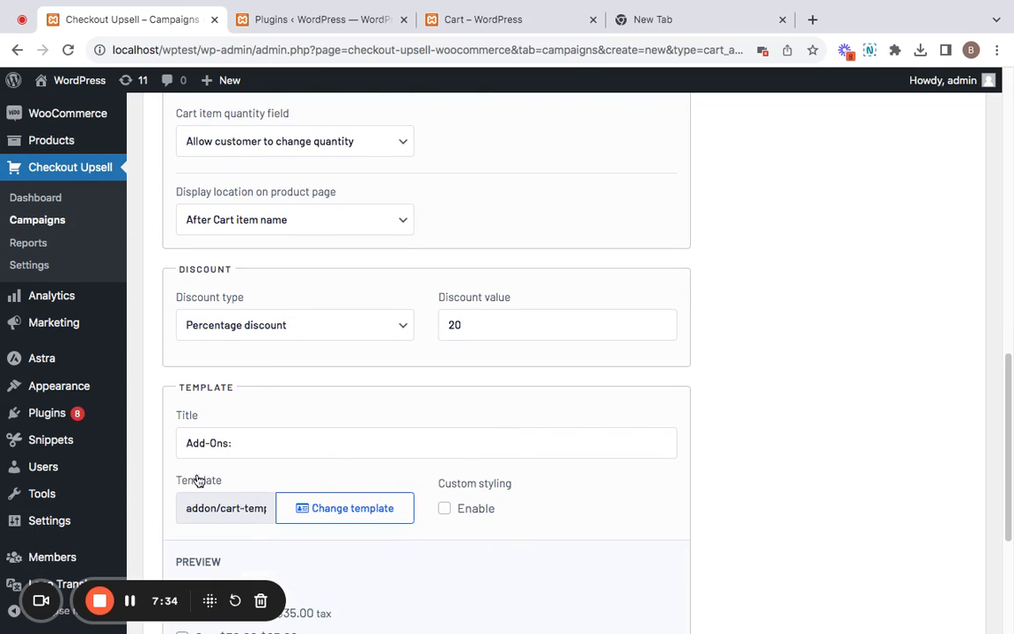
scroll(down, 3)
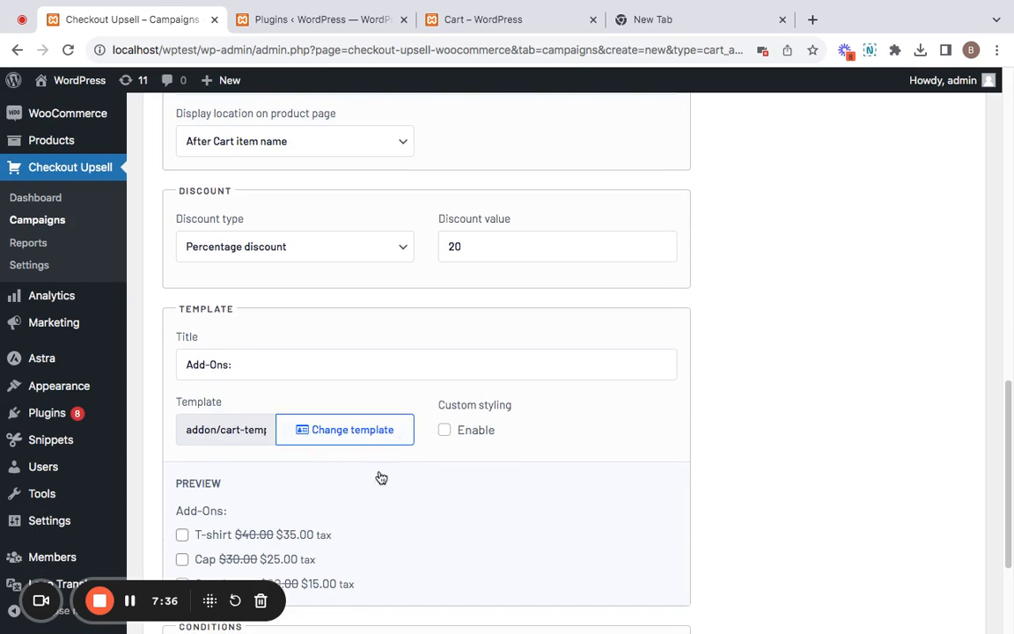
scroll(down, 3)
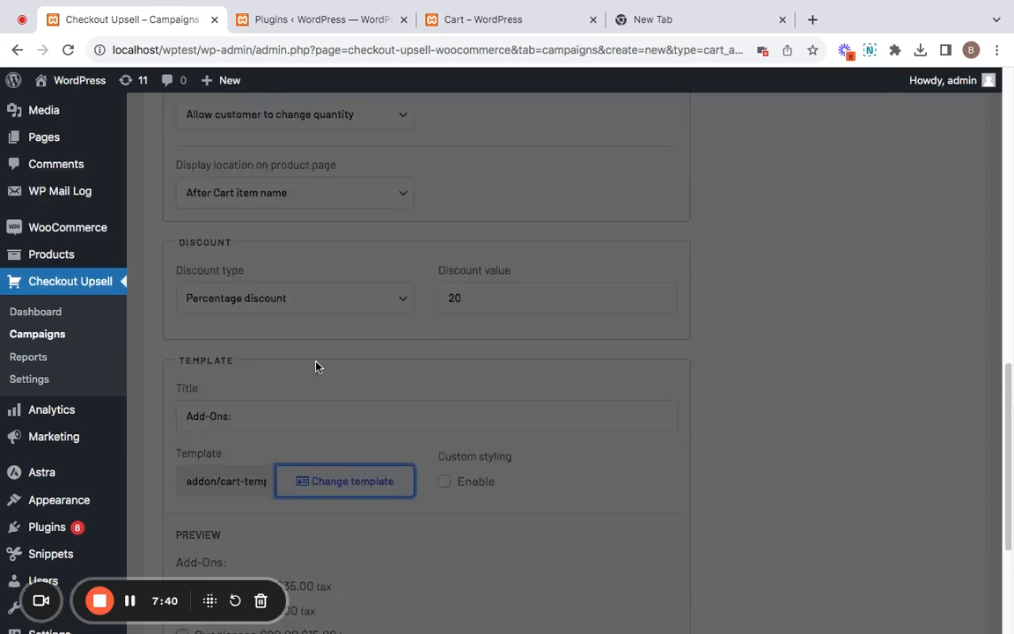
click(343, 481)
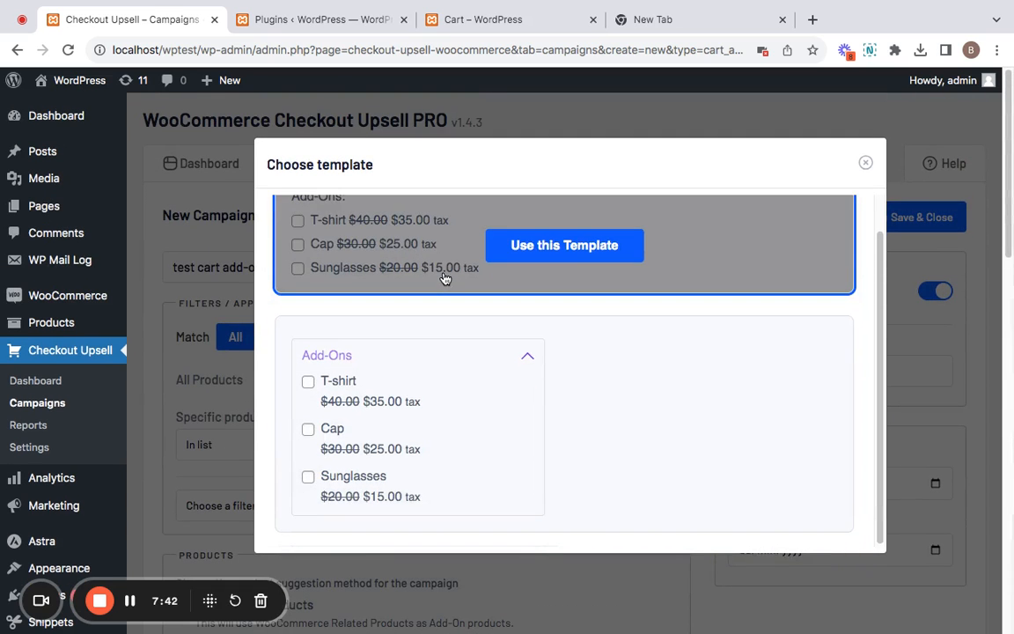
click(563, 245)
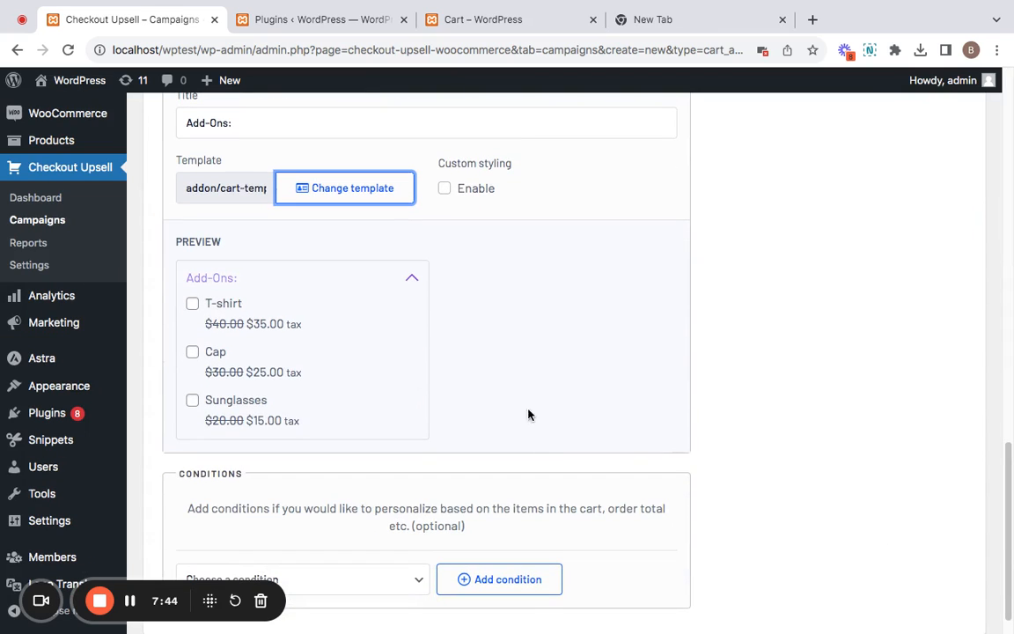
mouse_move(468, 165)
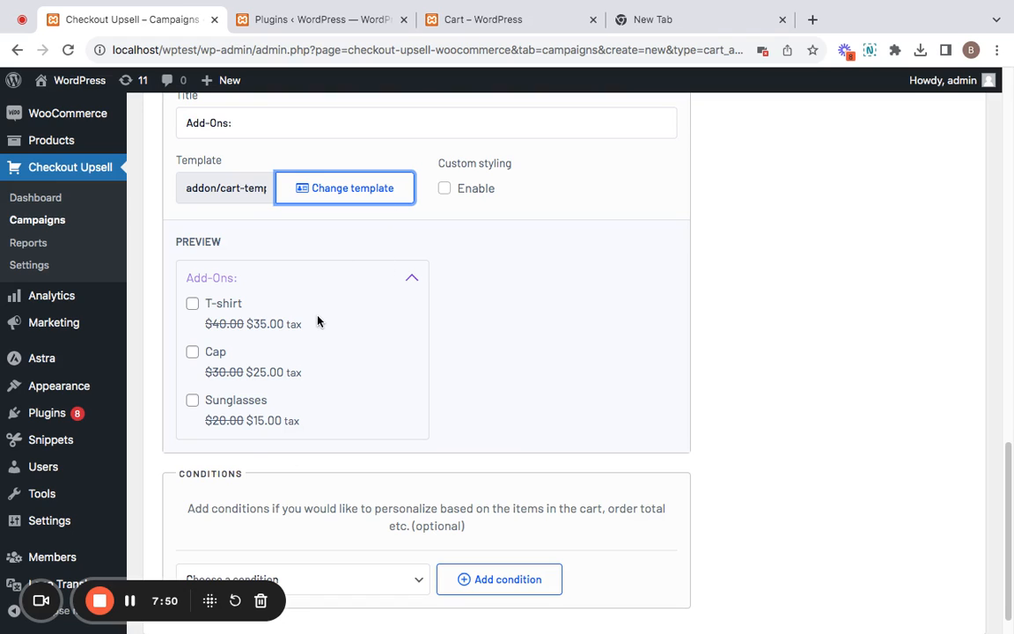
scroll(down, 3)
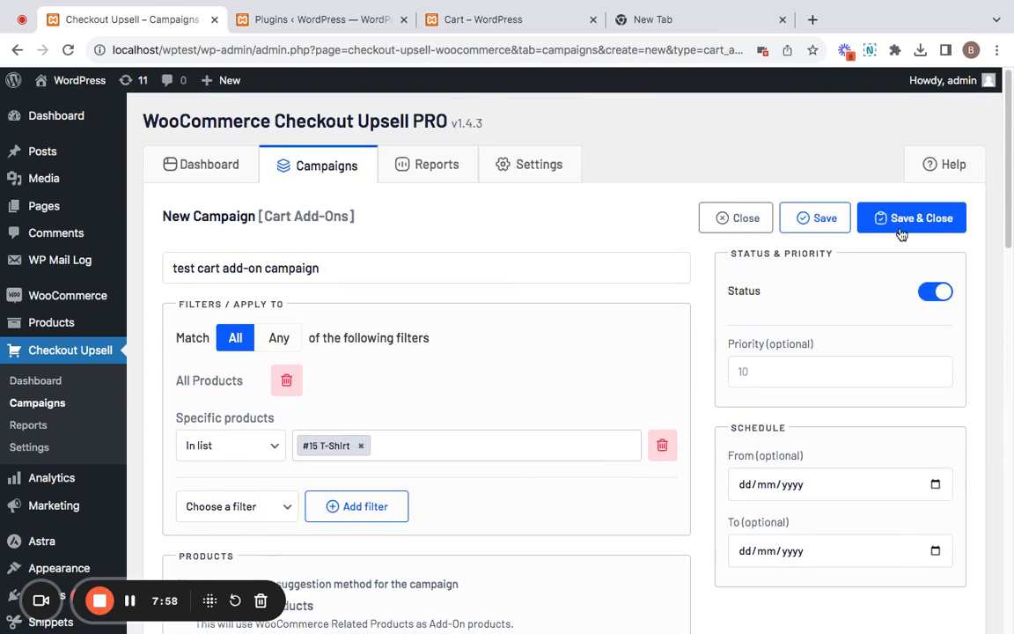
Save the campaign as active Campaign #92 and switch to the storefront Cart page
click(813, 218)
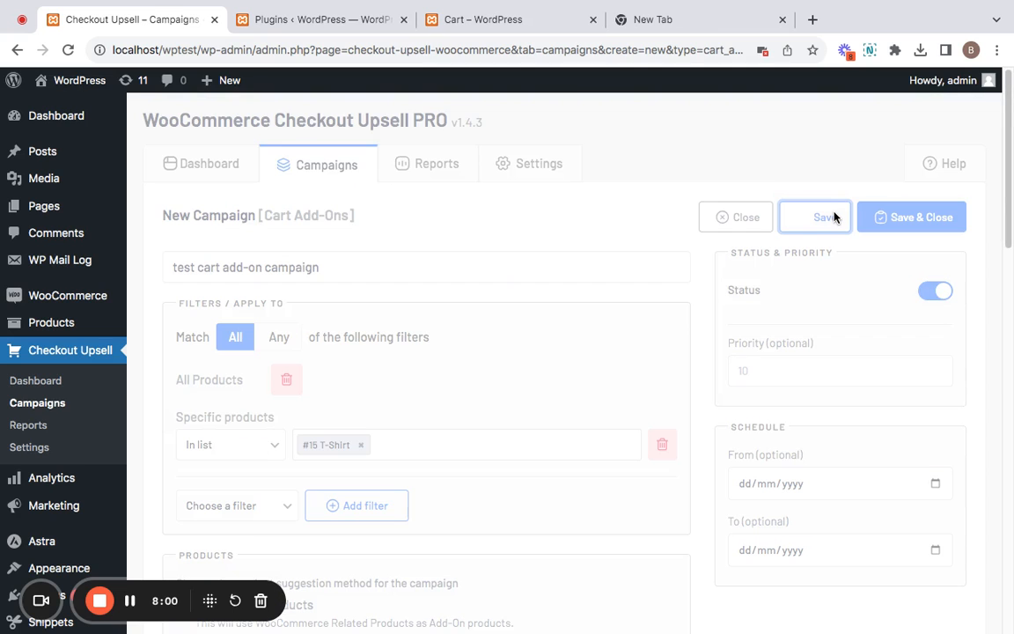
click(824, 216)
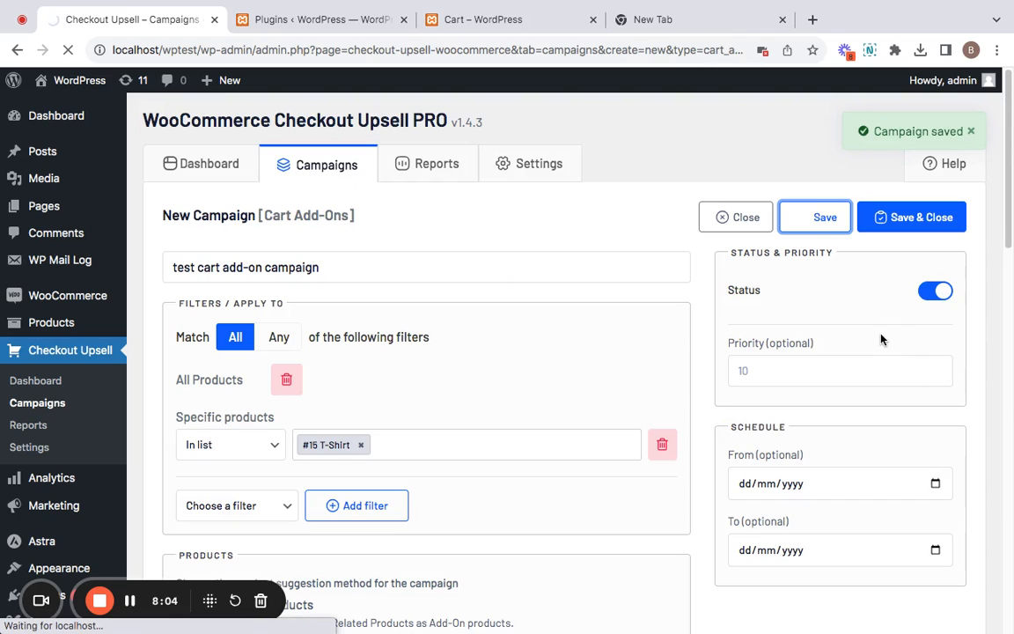
click(824, 219)
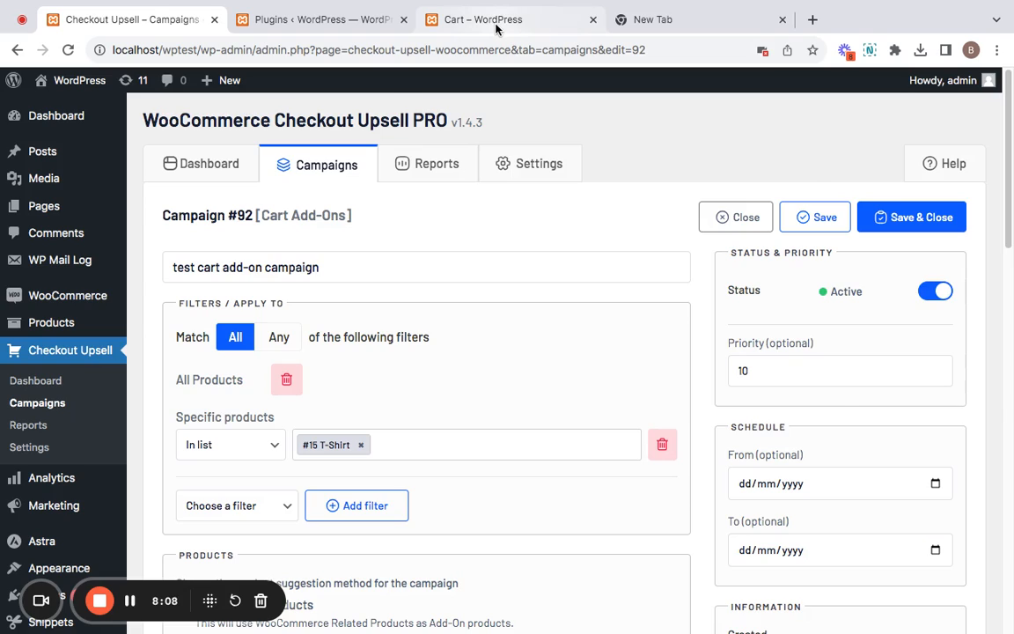
click(482, 19)
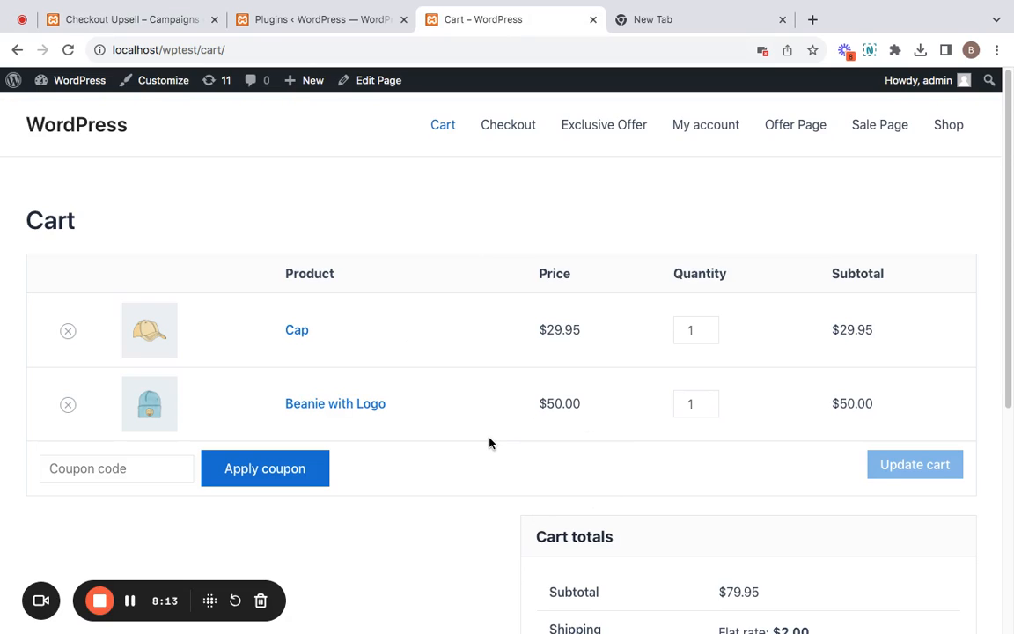
mouse_move(465, 550)
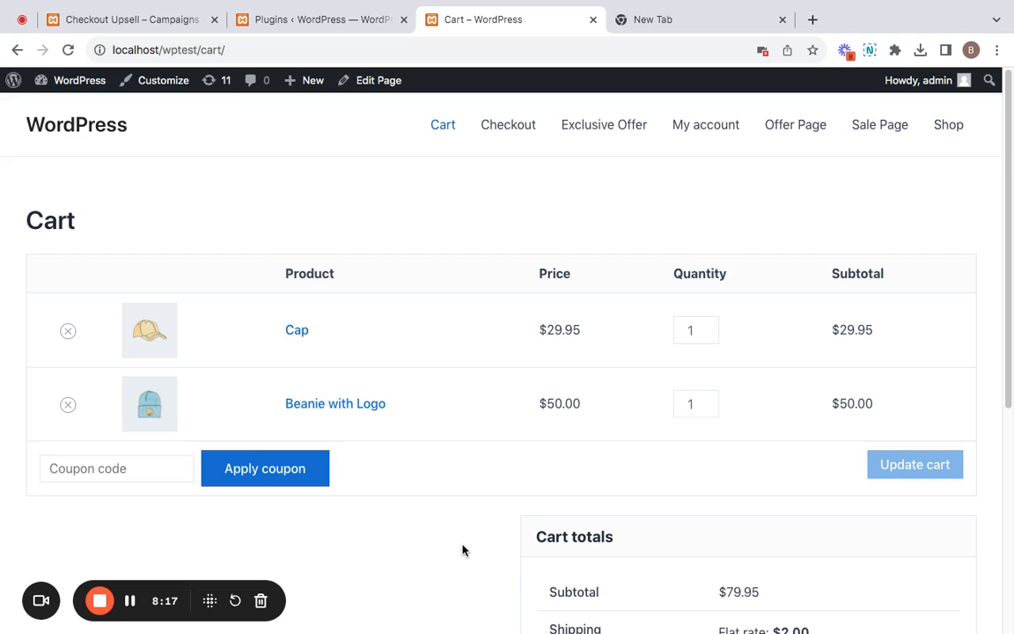
Go from the Cart page to the Shop product listing
click(947, 124)
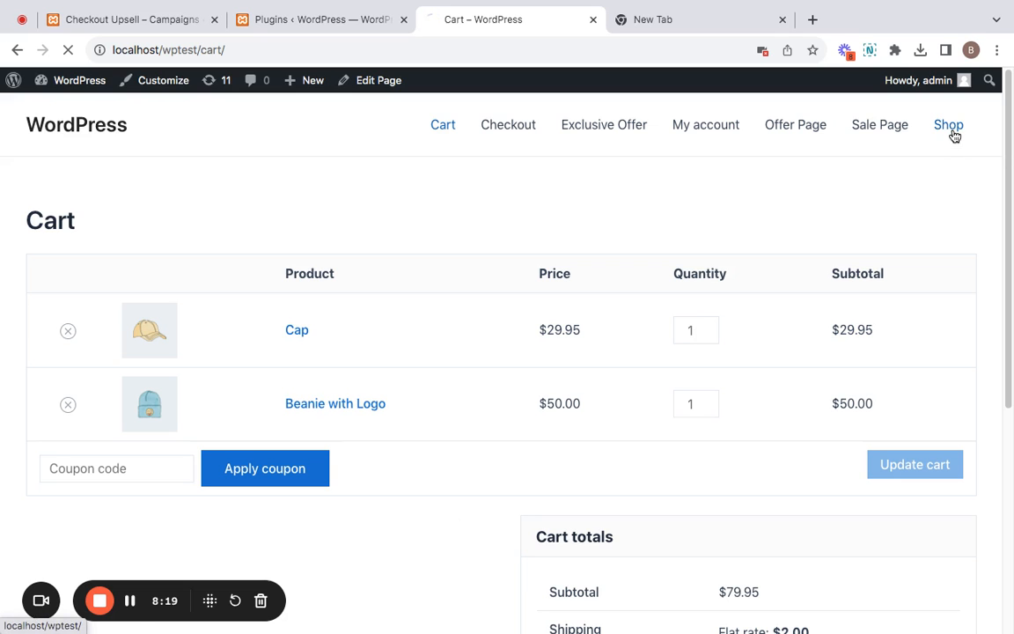
click(947, 123)
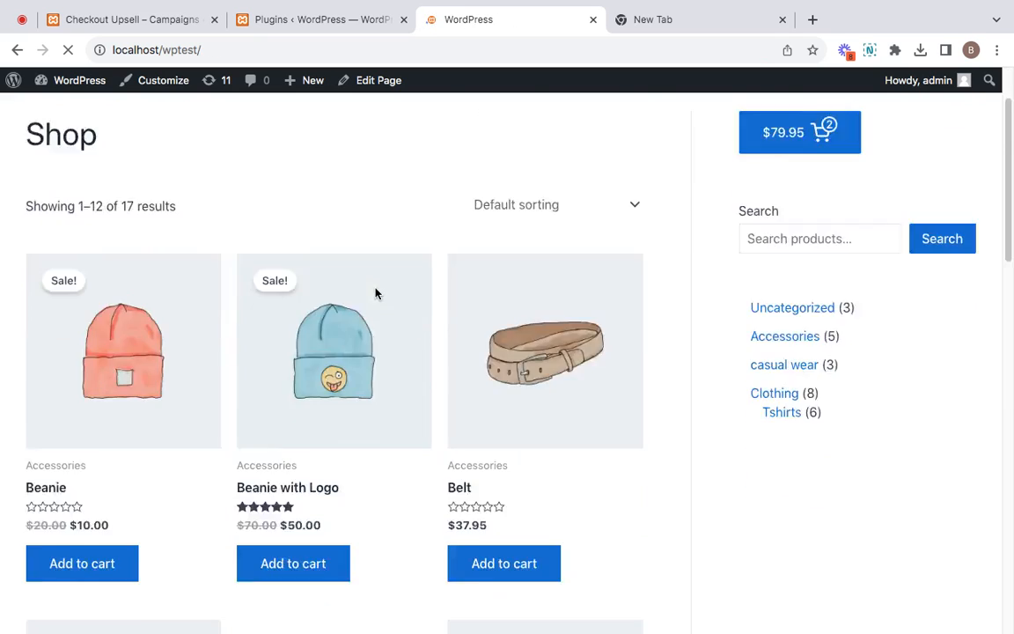
Add the T-Shirt from shop page 2 to the cart and view the full cart ($144.90)
scroll(down, 3)
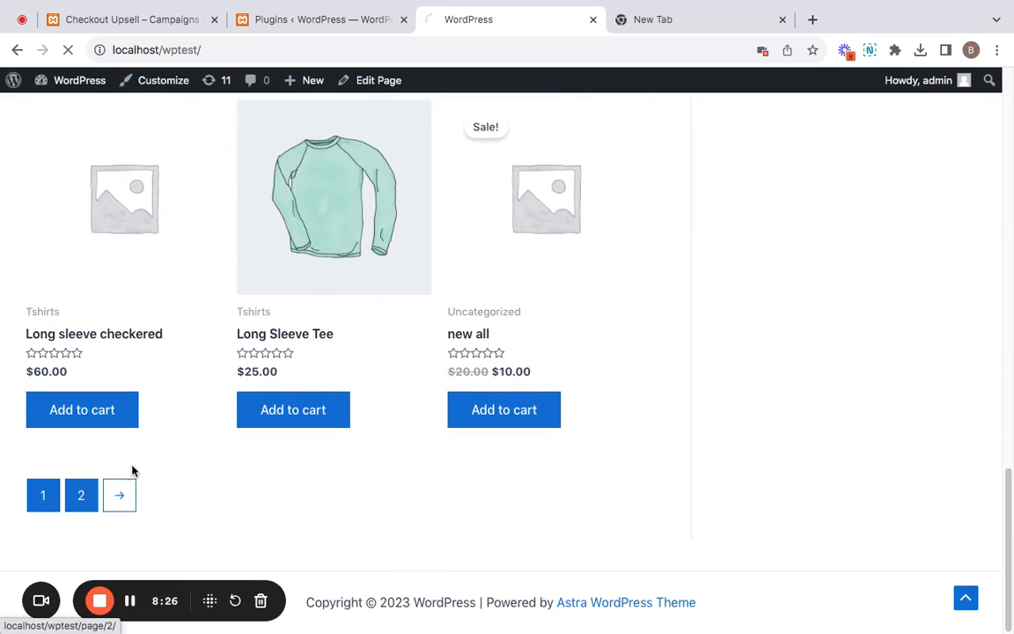
click(120, 495)
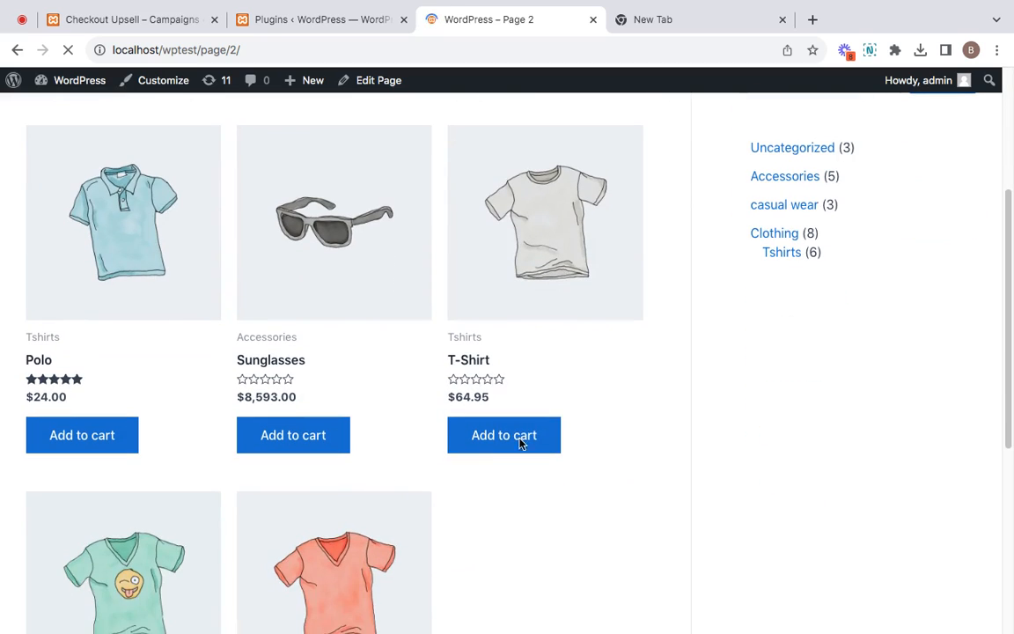
click(503, 434)
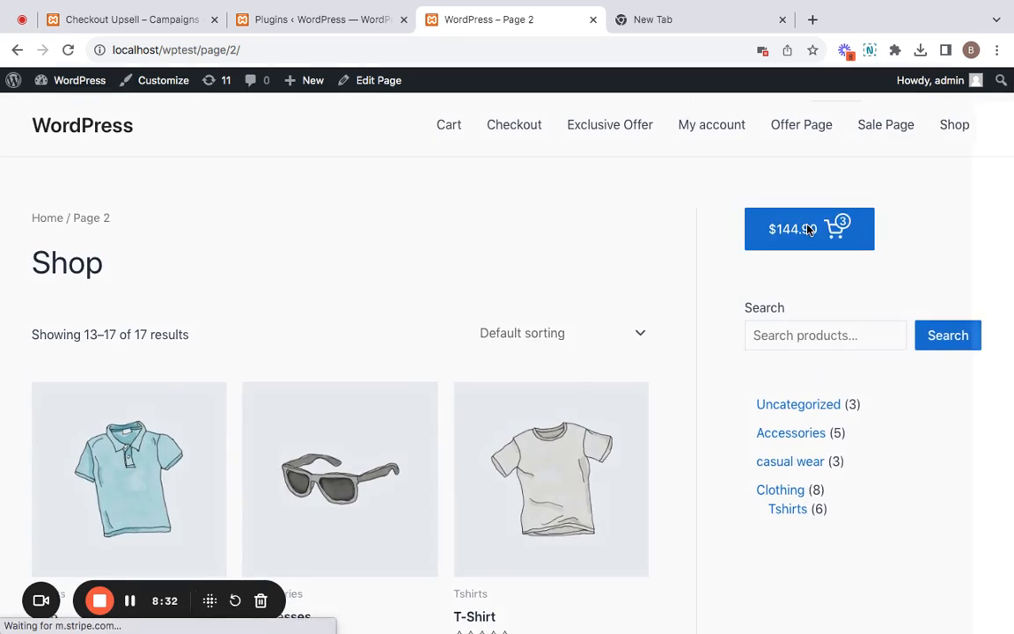
click(808, 229)
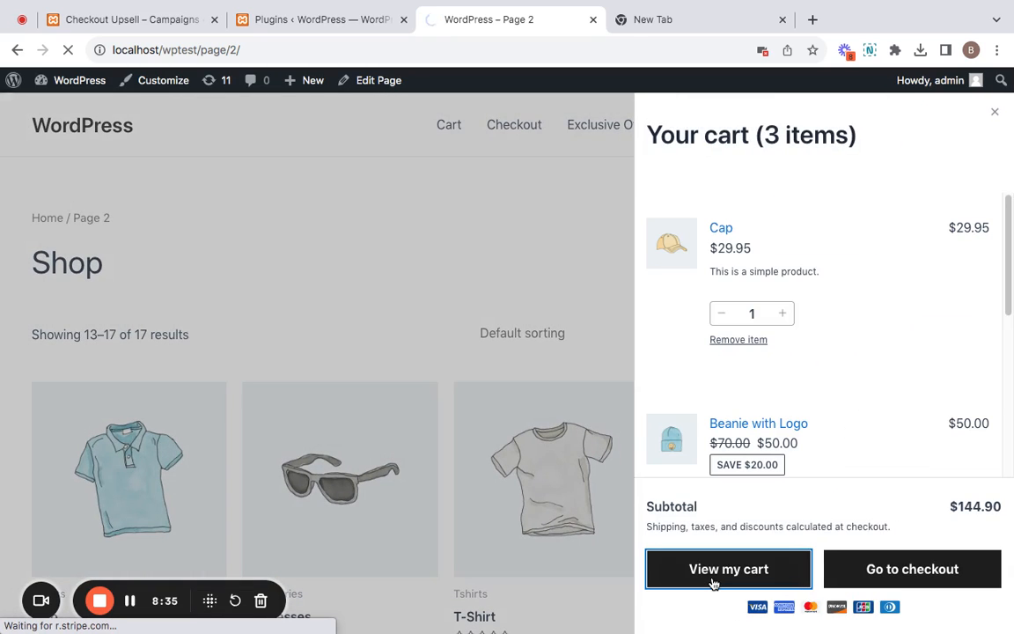
click(729, 568)
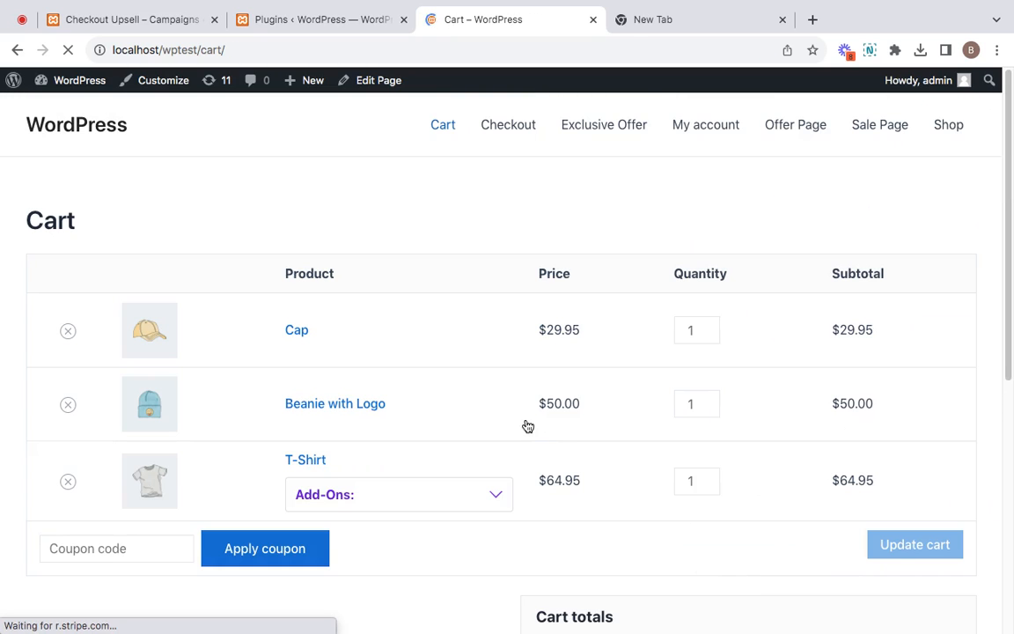
Expand the T-Shirt's Add-Ons offer showing Cap reduced from $29.95 to $23.96
scroll(down, 3)
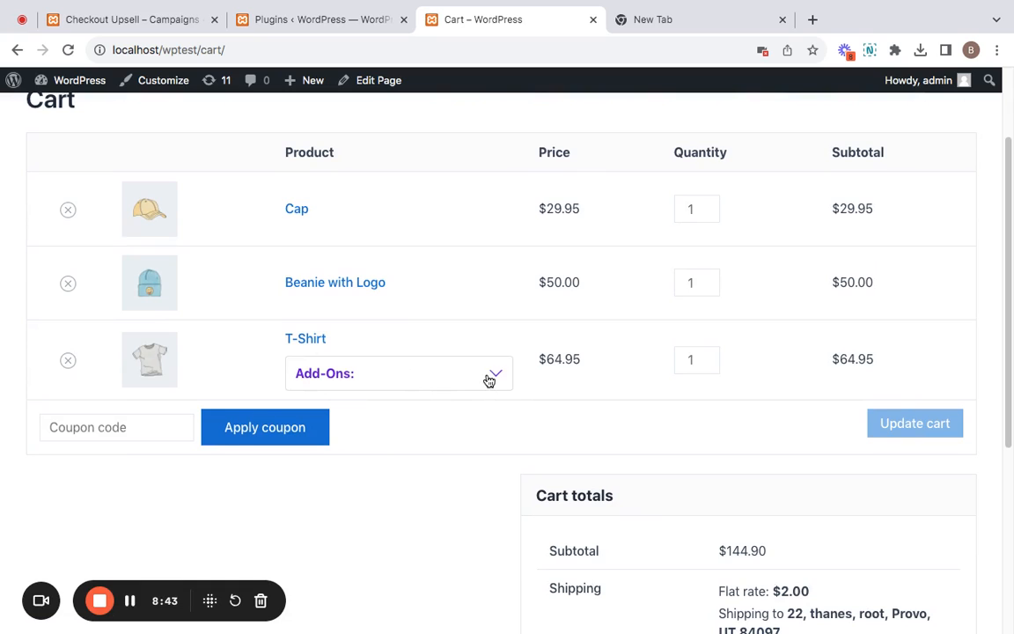
click(489, 373)
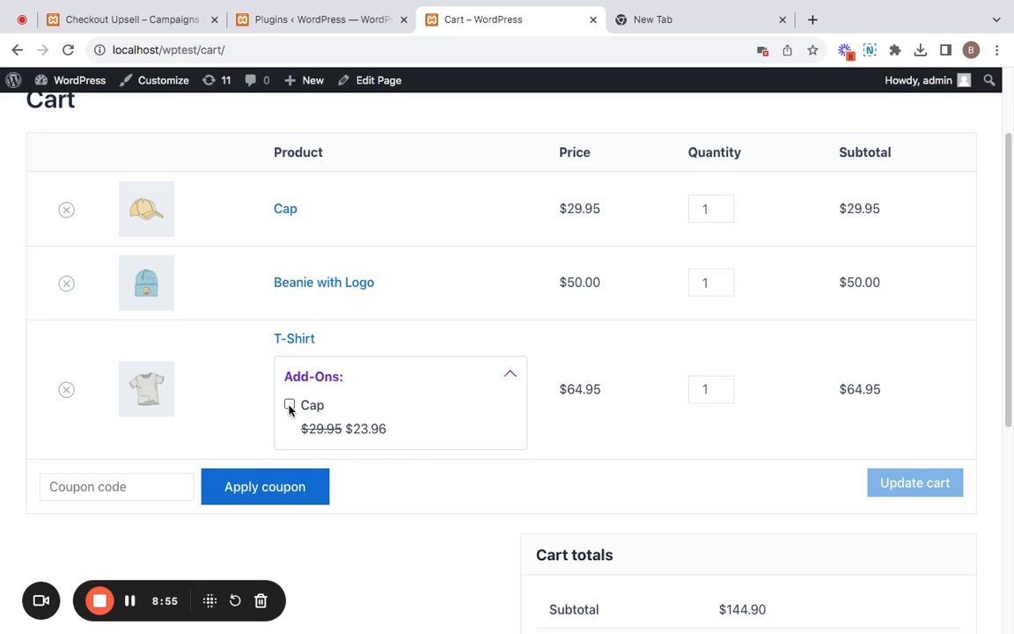
Tick the Cap add-on under T-Shirt, adding a $23.96 (20% off) Cap line and subtotal $168.86
click(291, 404)
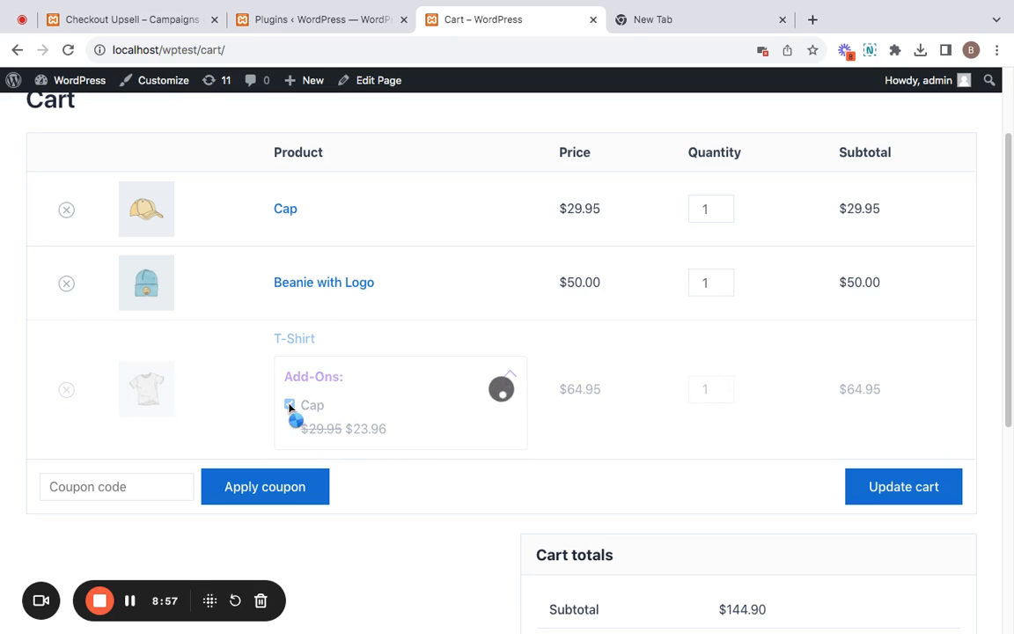
click(291, 405)
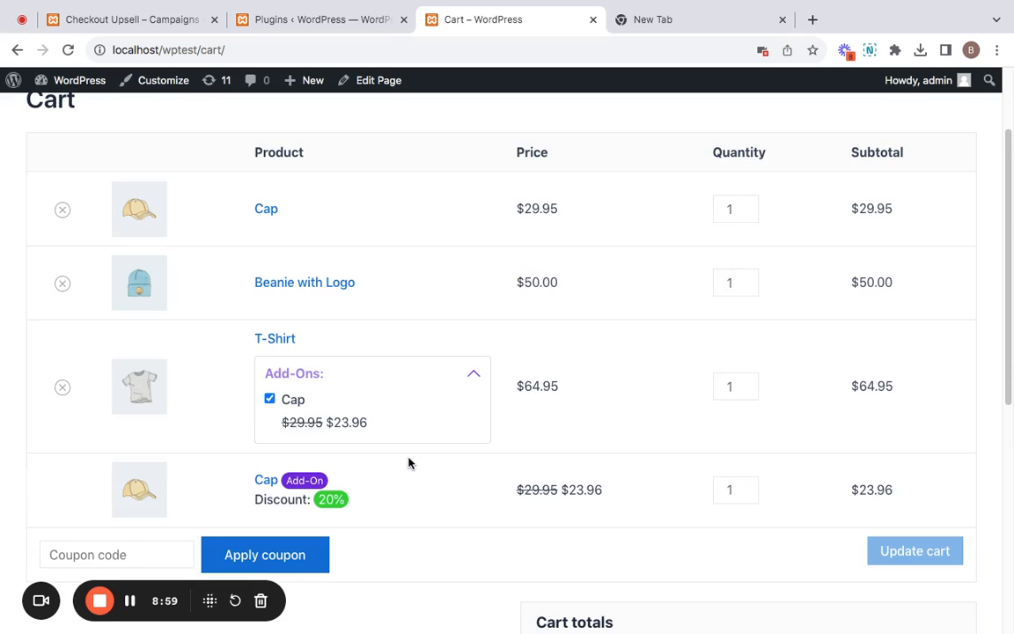
scroll(down, 3)
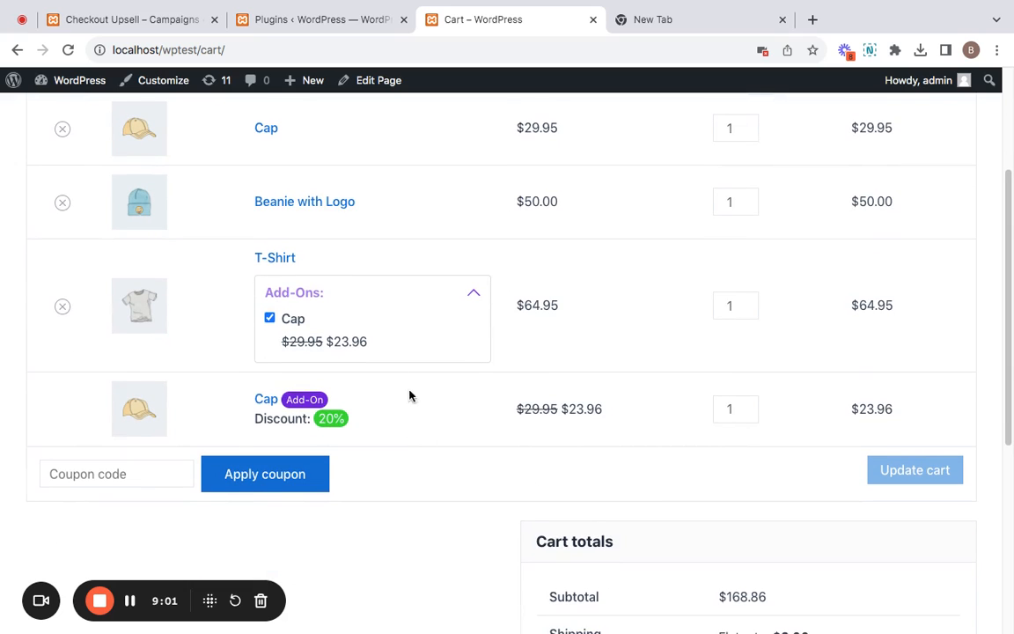
mouse_move(616, 449)
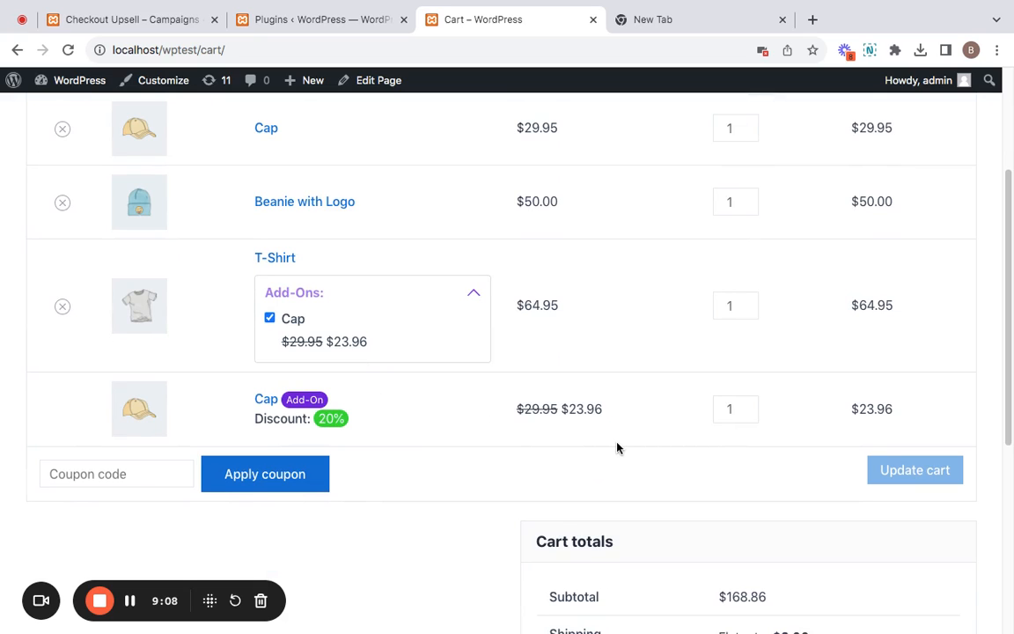
scroll(up, 3)
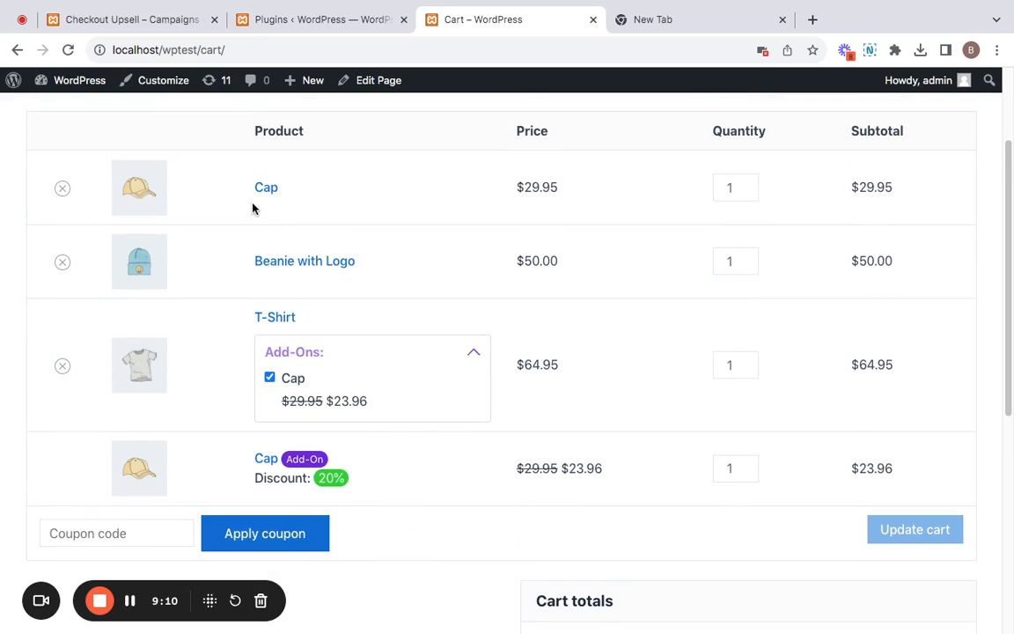
mouse_move(308, 243)
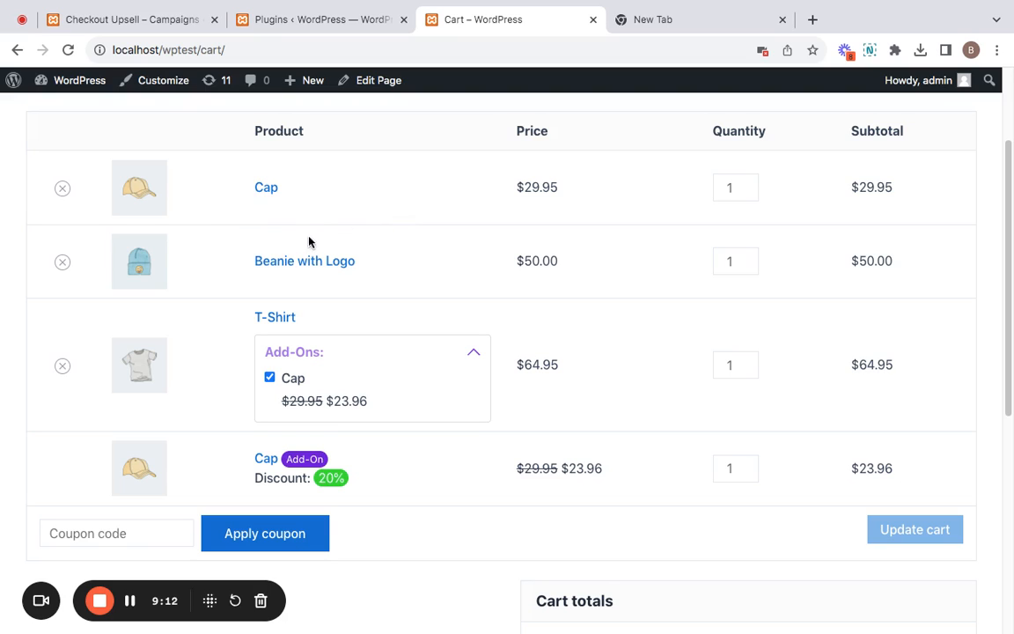
mouse_move(418, 281)
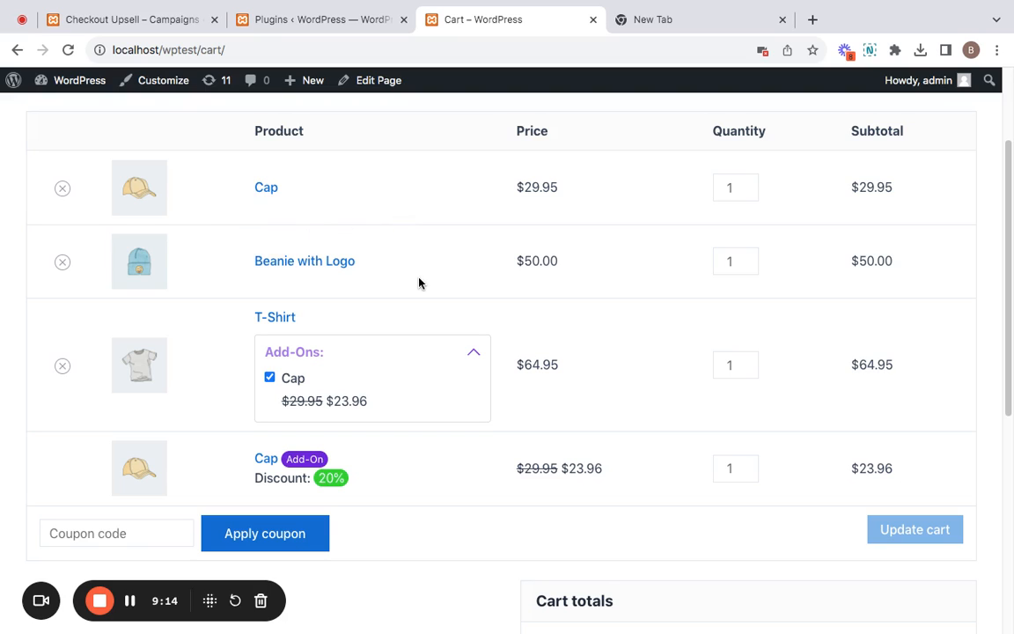